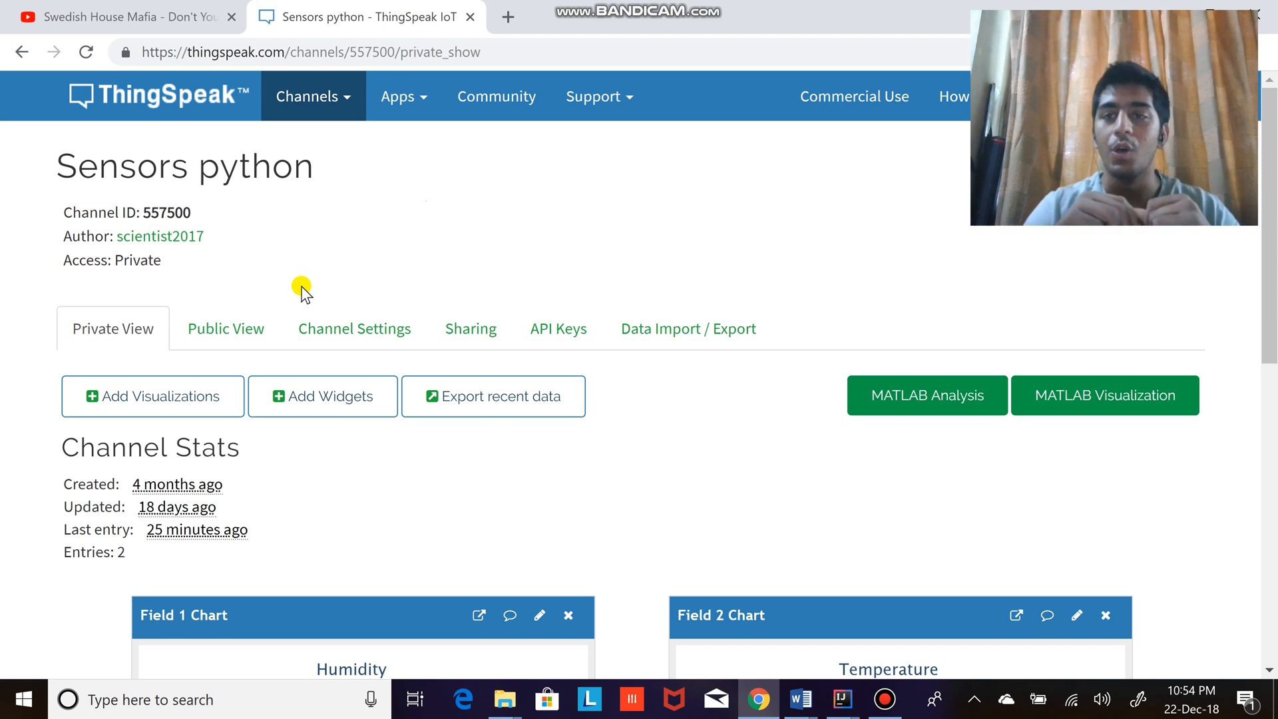
mouse_move(340, 293)
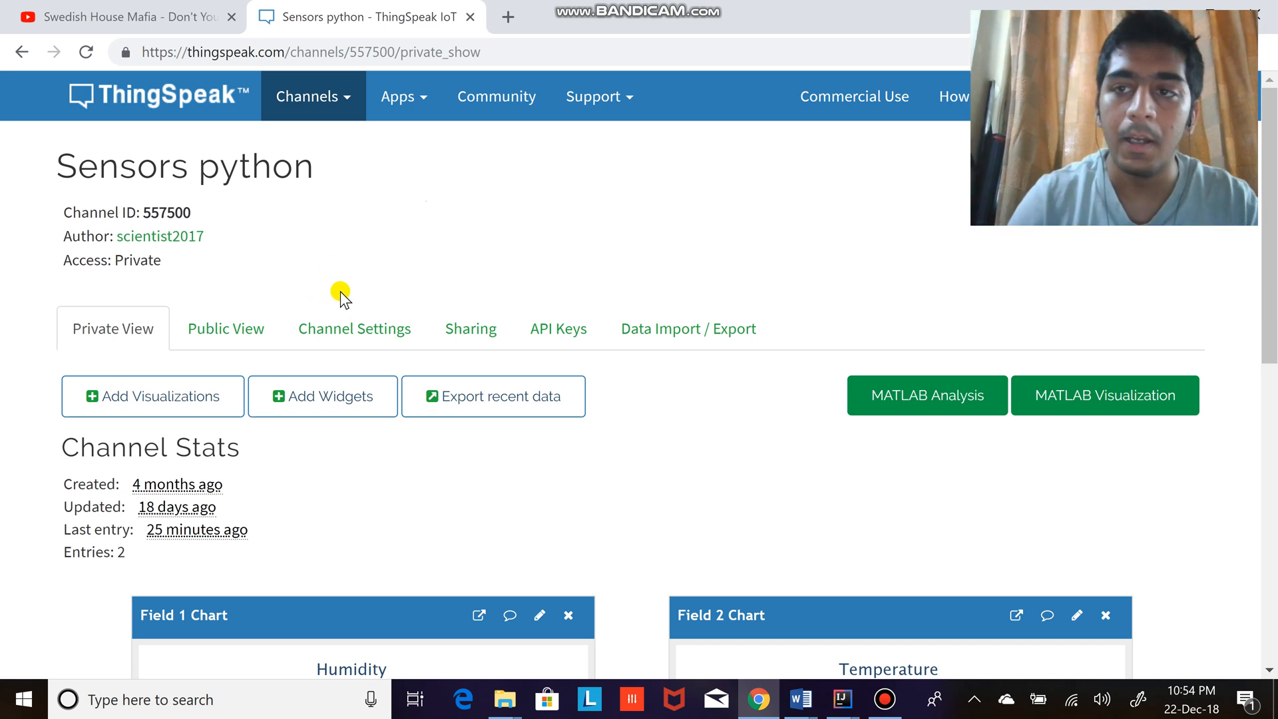
mouse_move(277, 92)
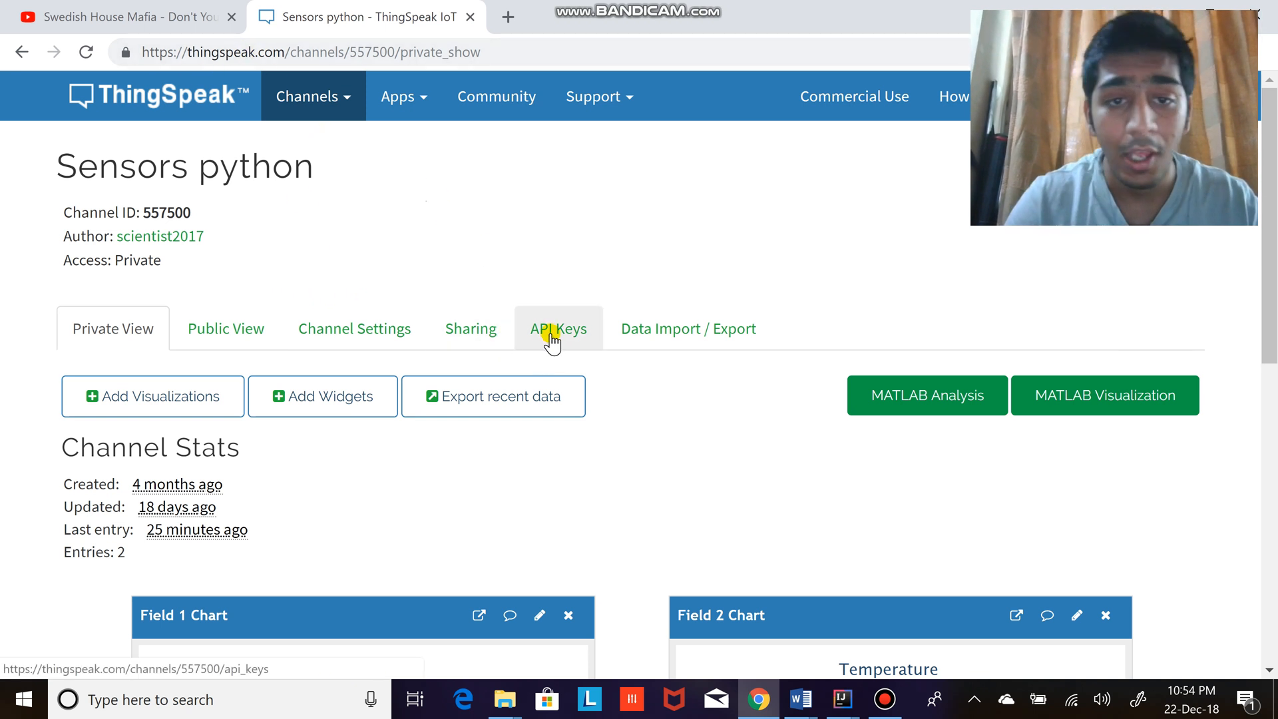
- Show the Sensors python channel's API Keys page with its Write API key
click(558, 328)
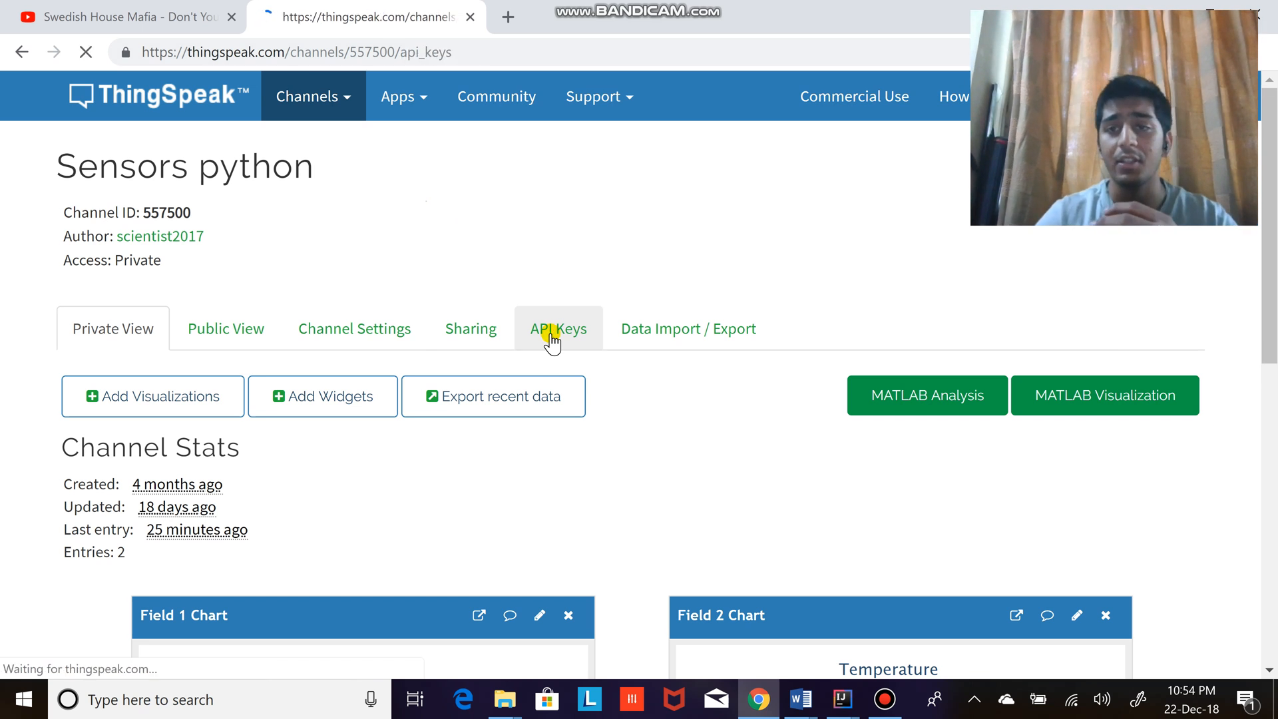
click(557, 329)
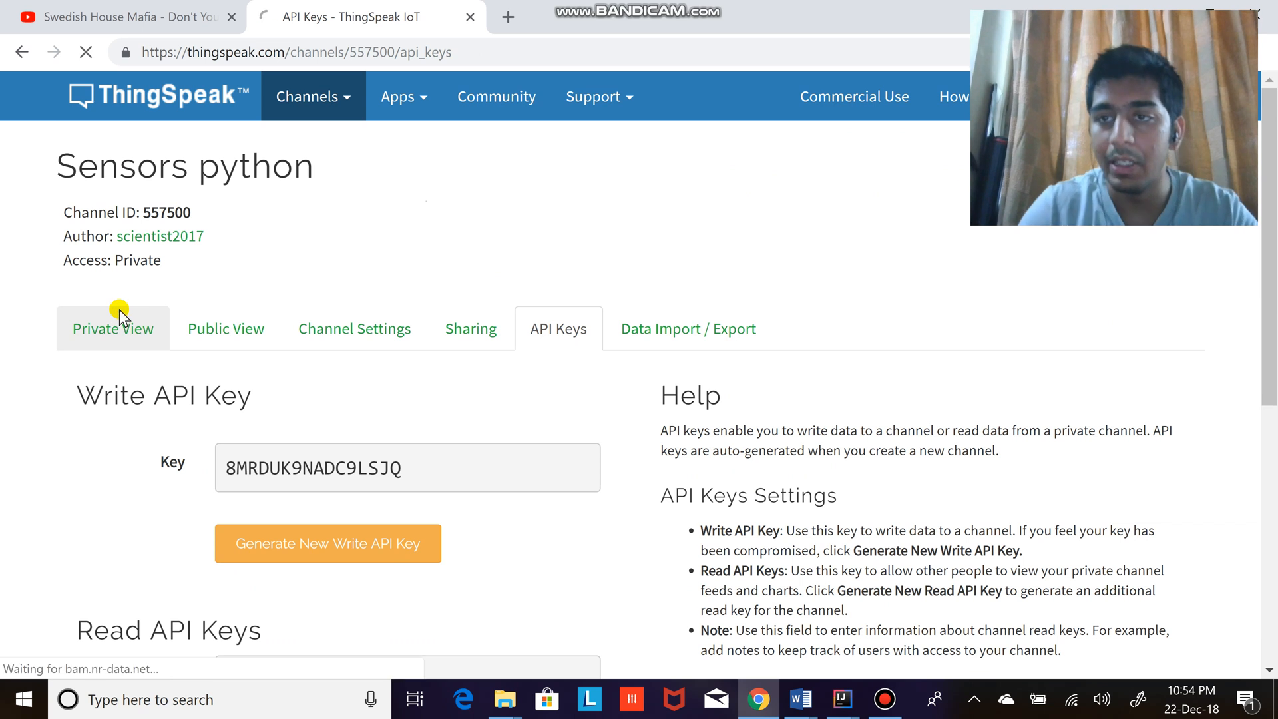
- In test.py, import random, urllib.request and requests on separate lines
click(842, 699)
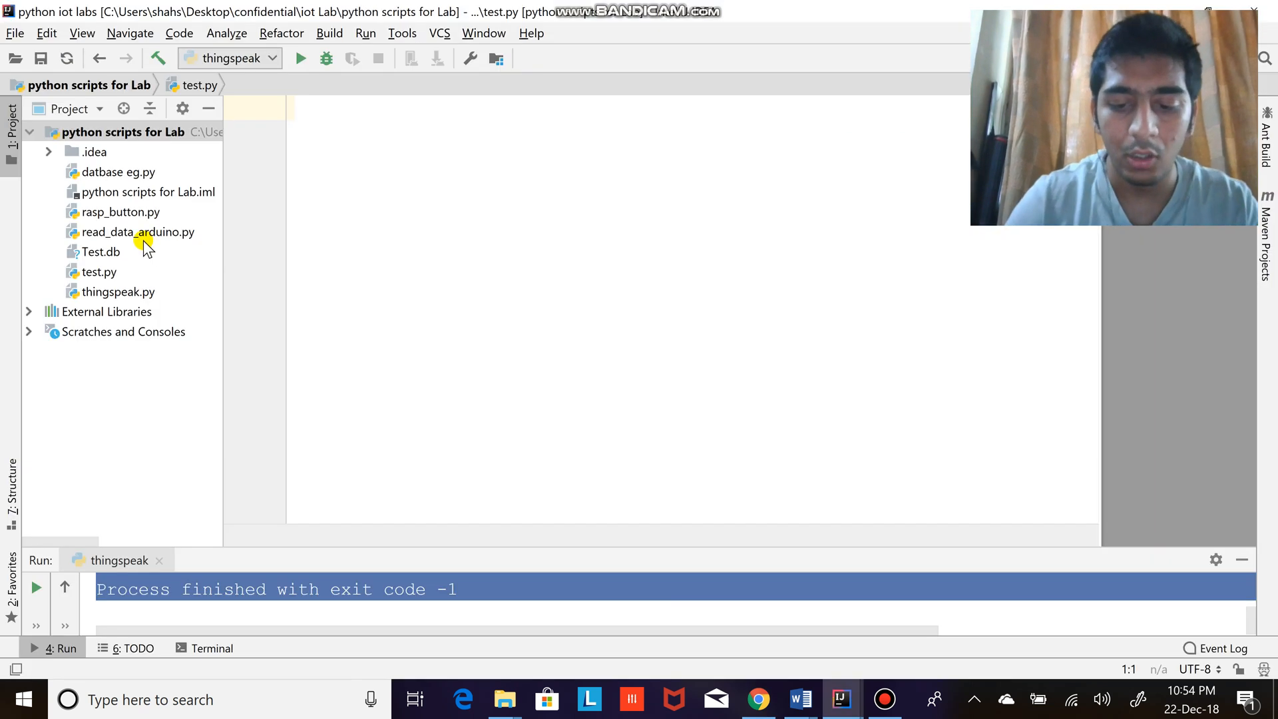
text(import random)
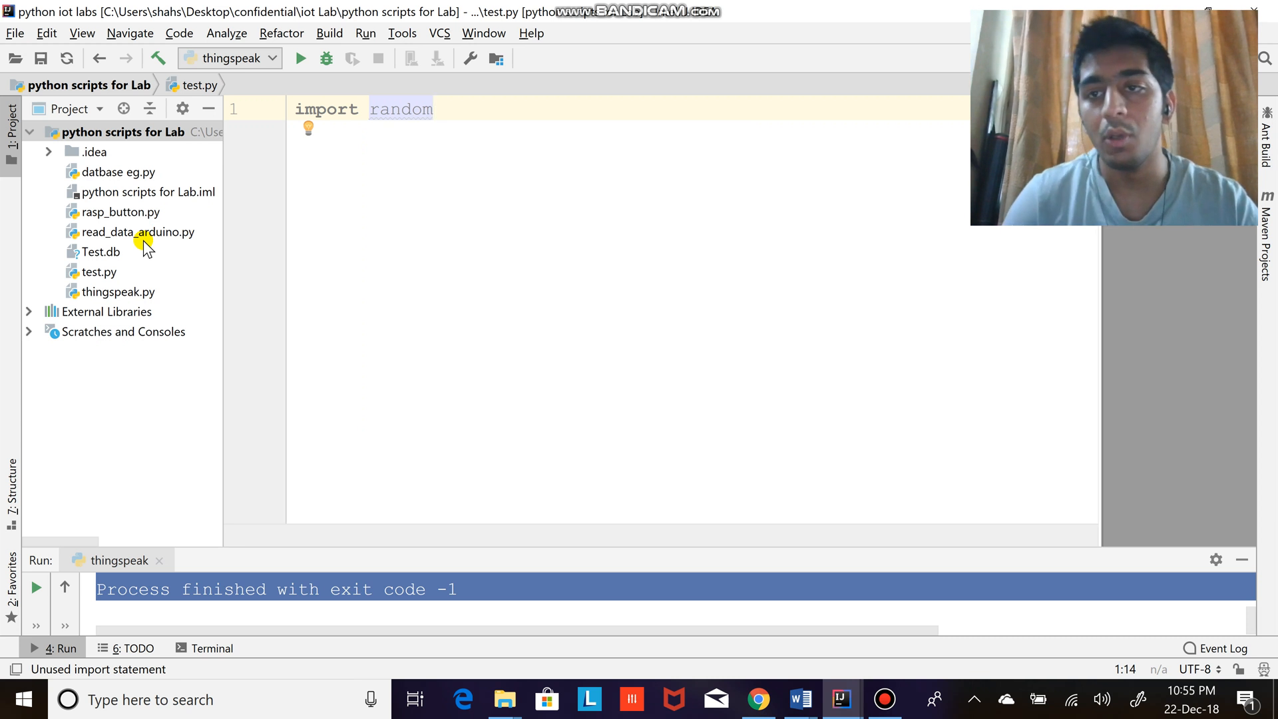
key(enter)
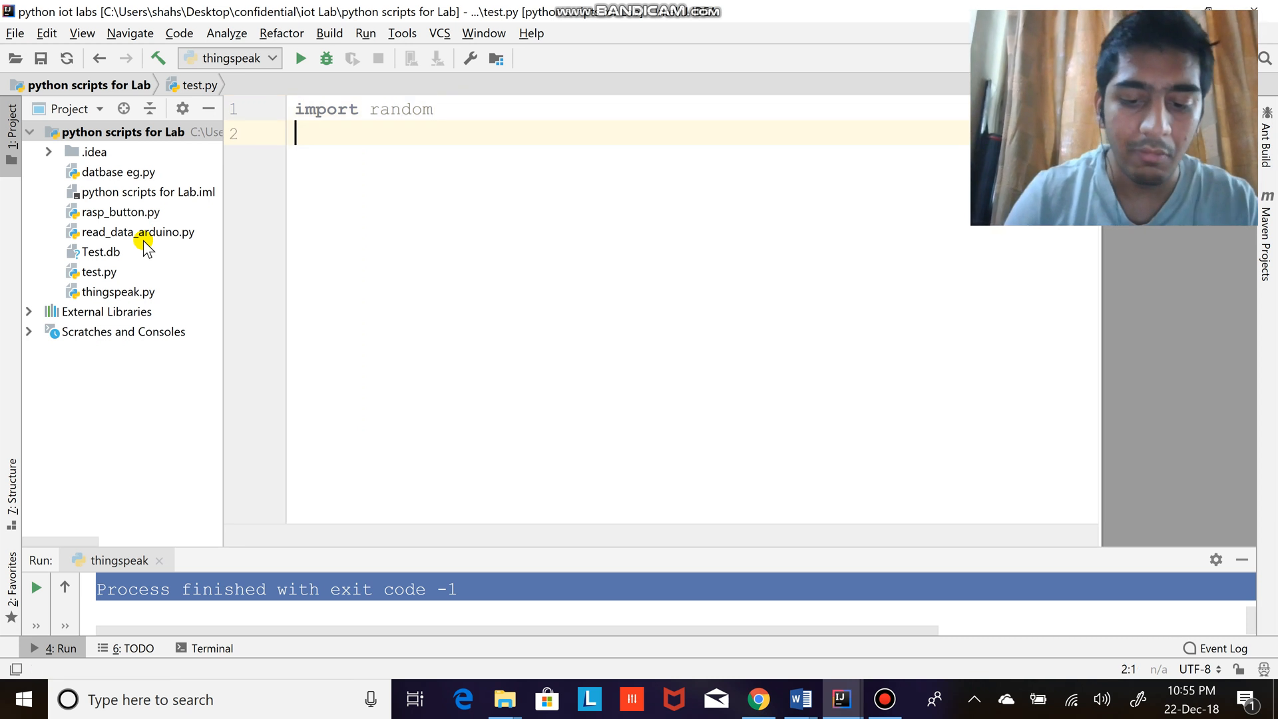
text(import)
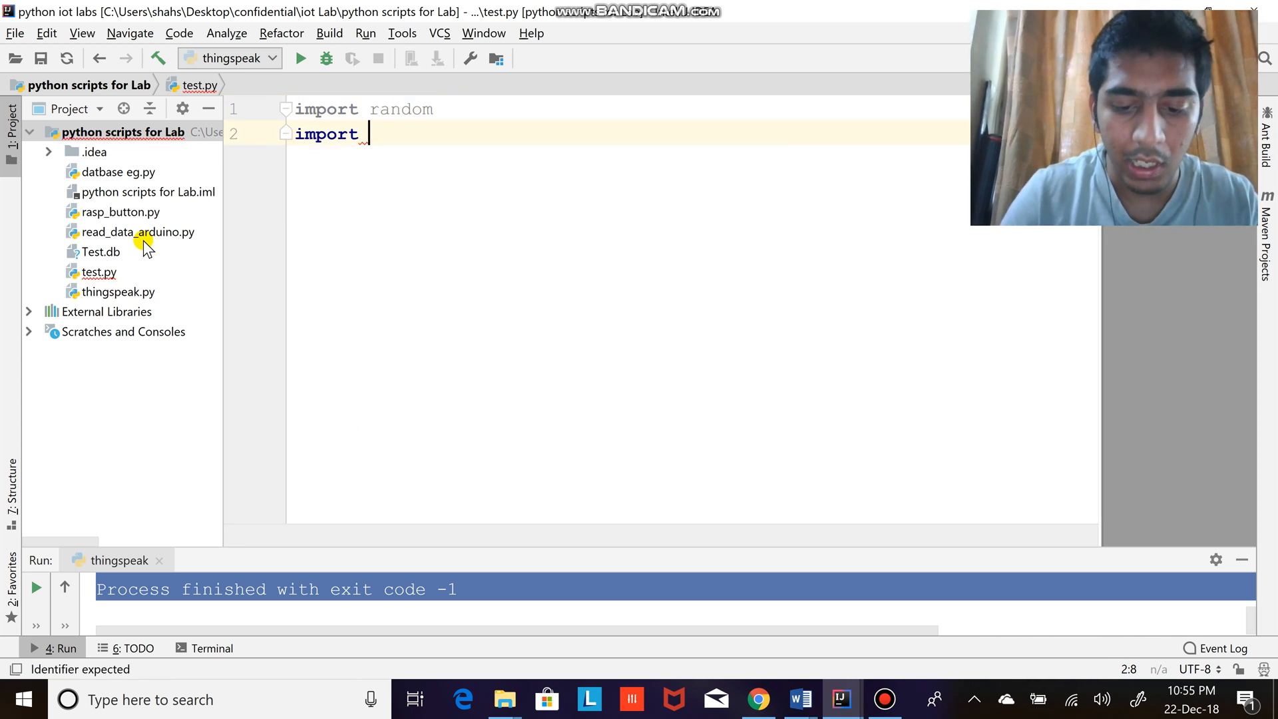
text(urllib.request)
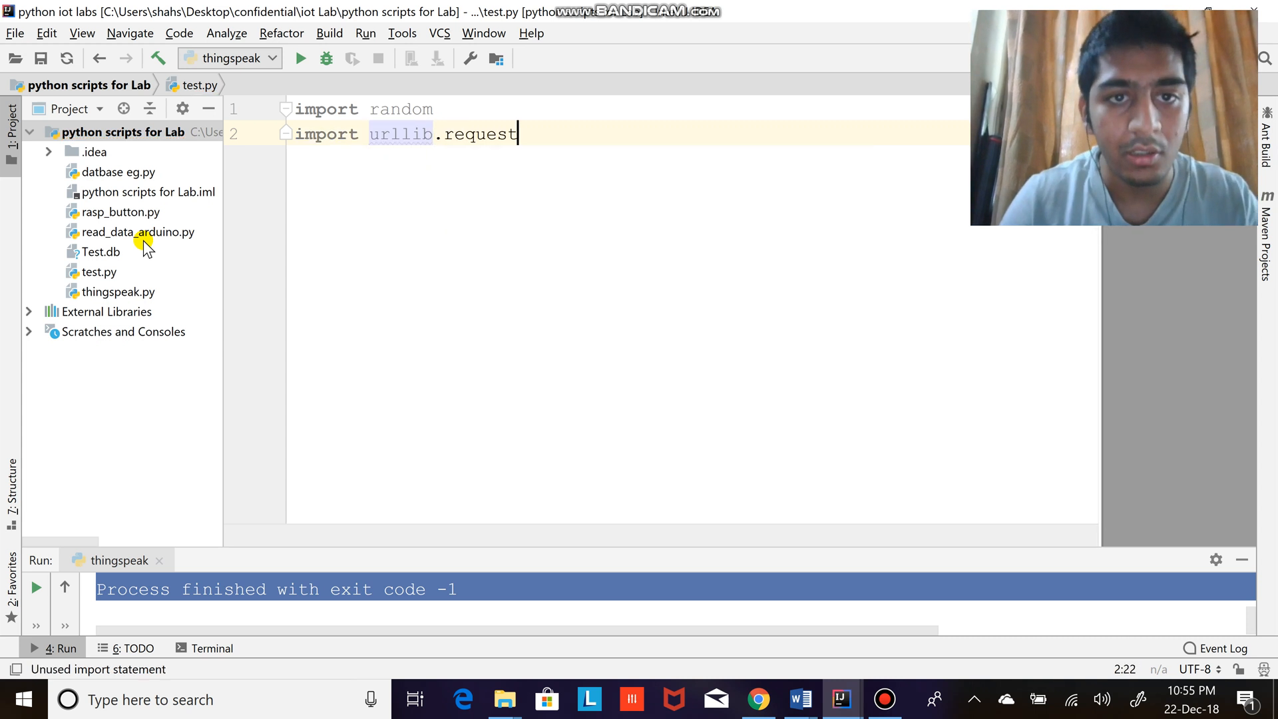
key(enter)
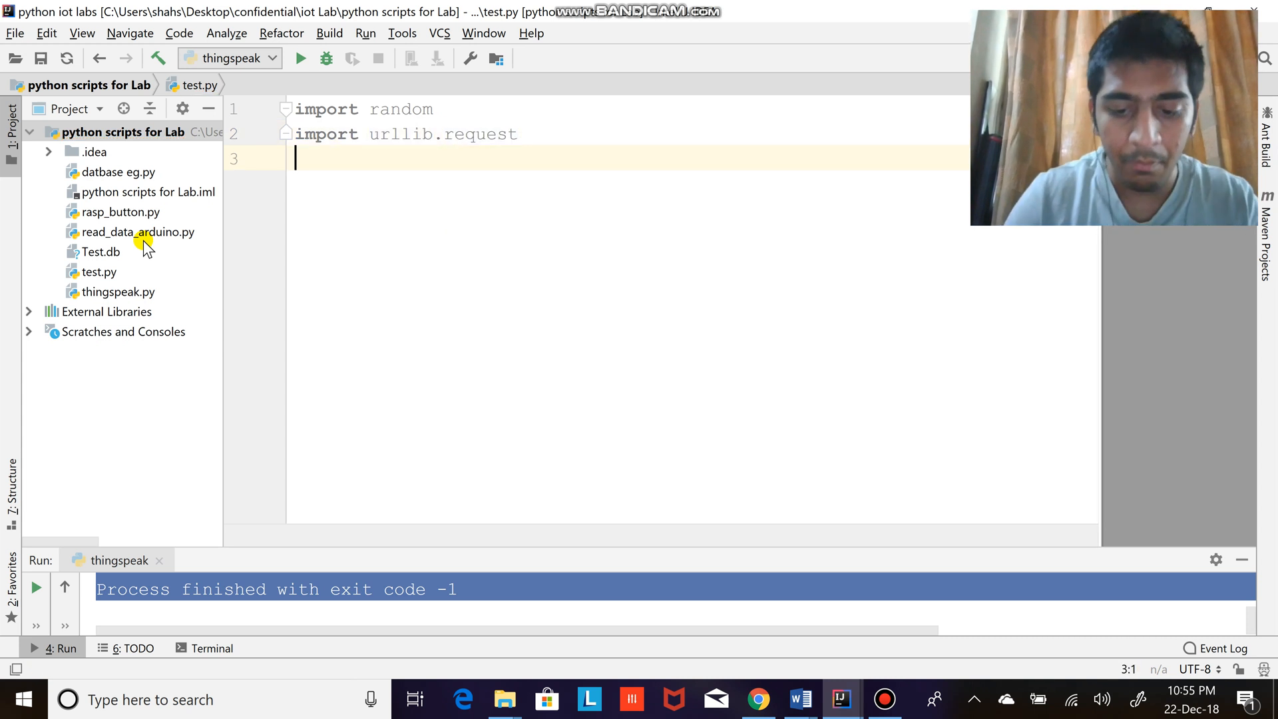
text(import requests)
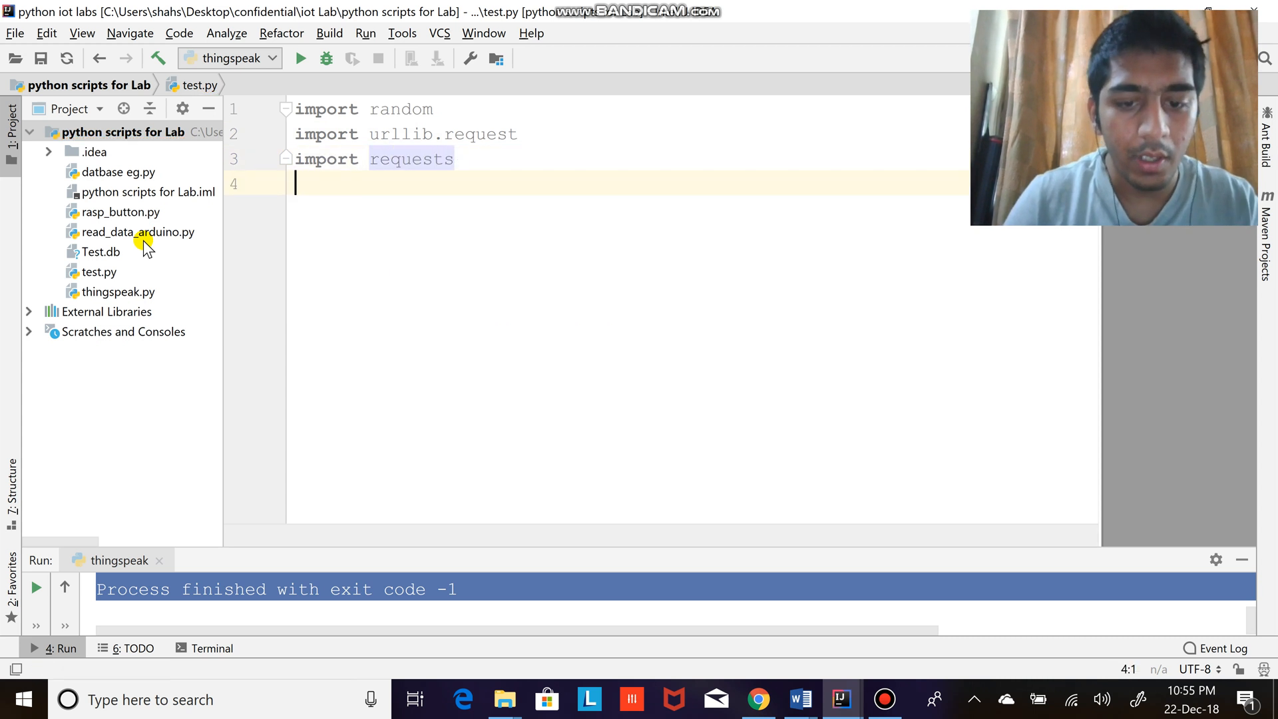
- Begin a thingspeak() function definition with a URL line in its body
text(def thing)
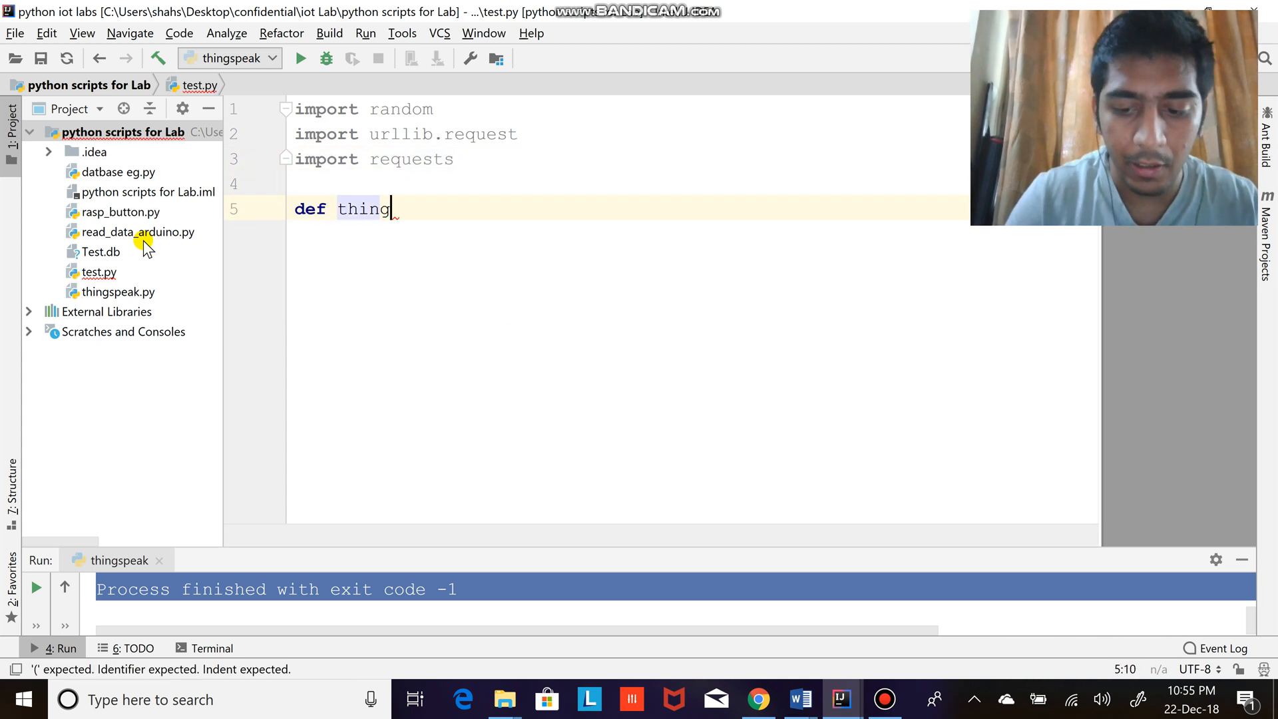
text(speak():)
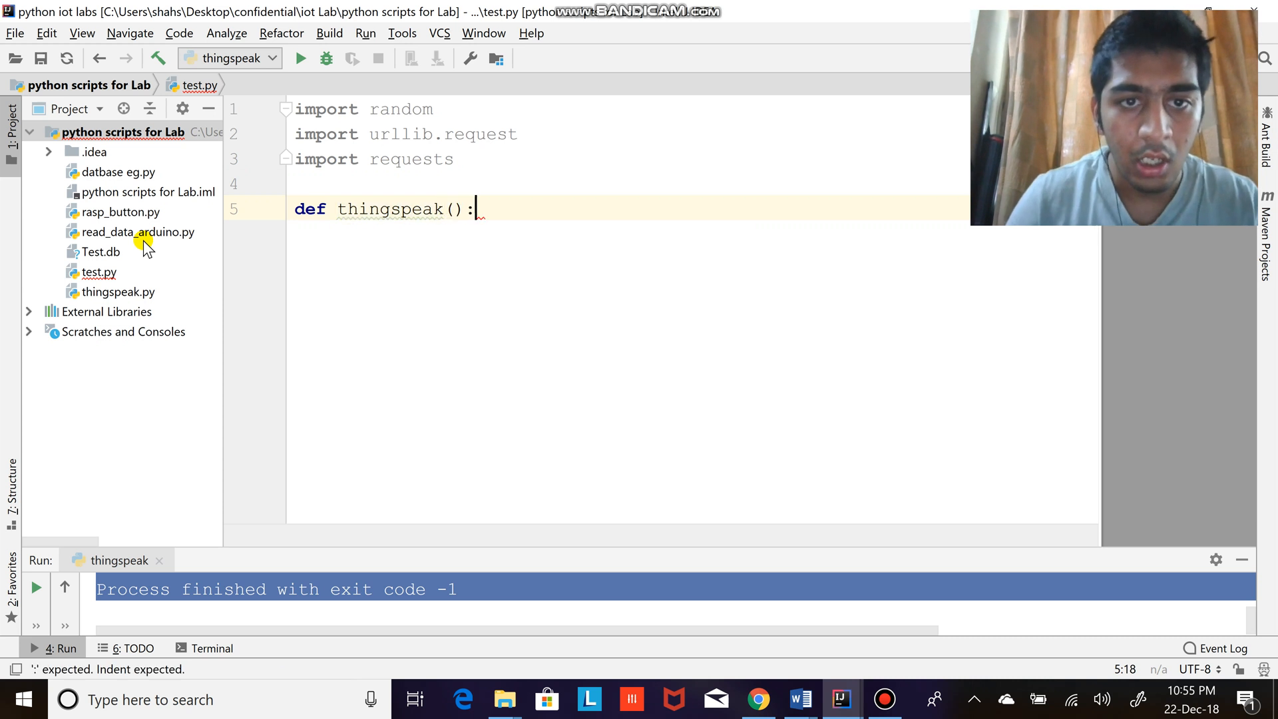
text(URL)
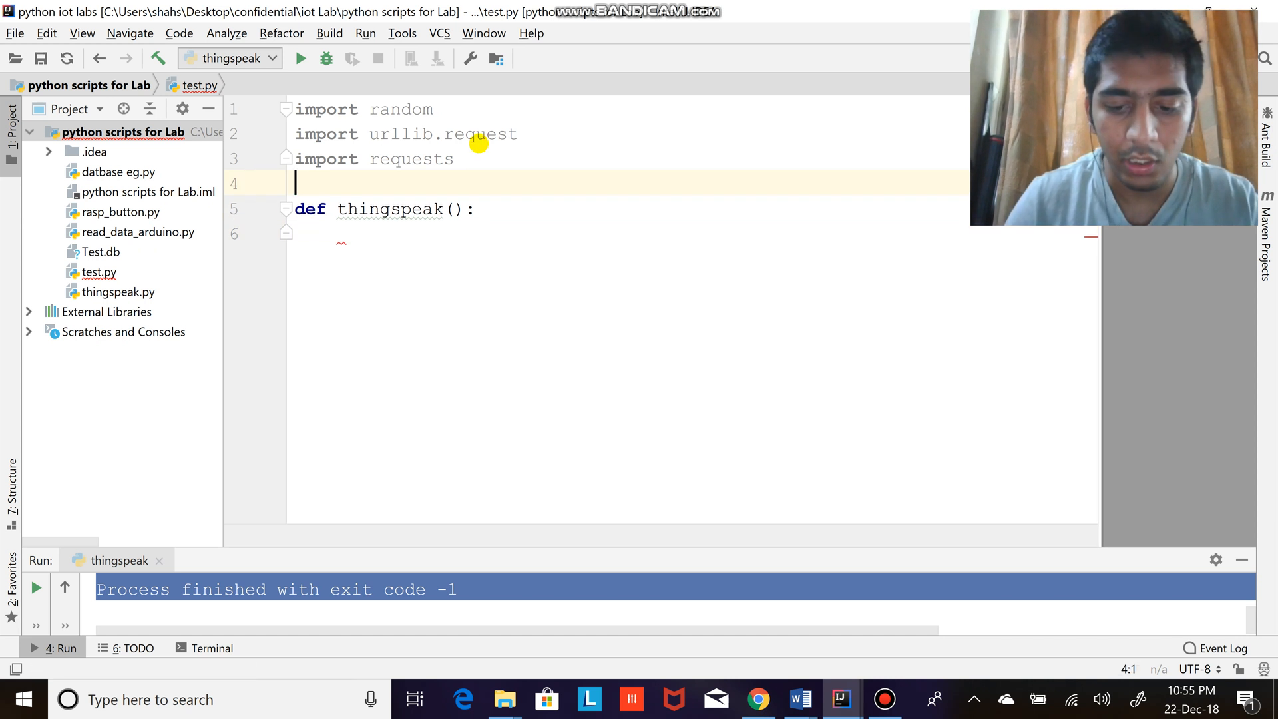
- Import threading and add threading.Timer(15, thingspeak).start() as the function's first line
text(import threading)
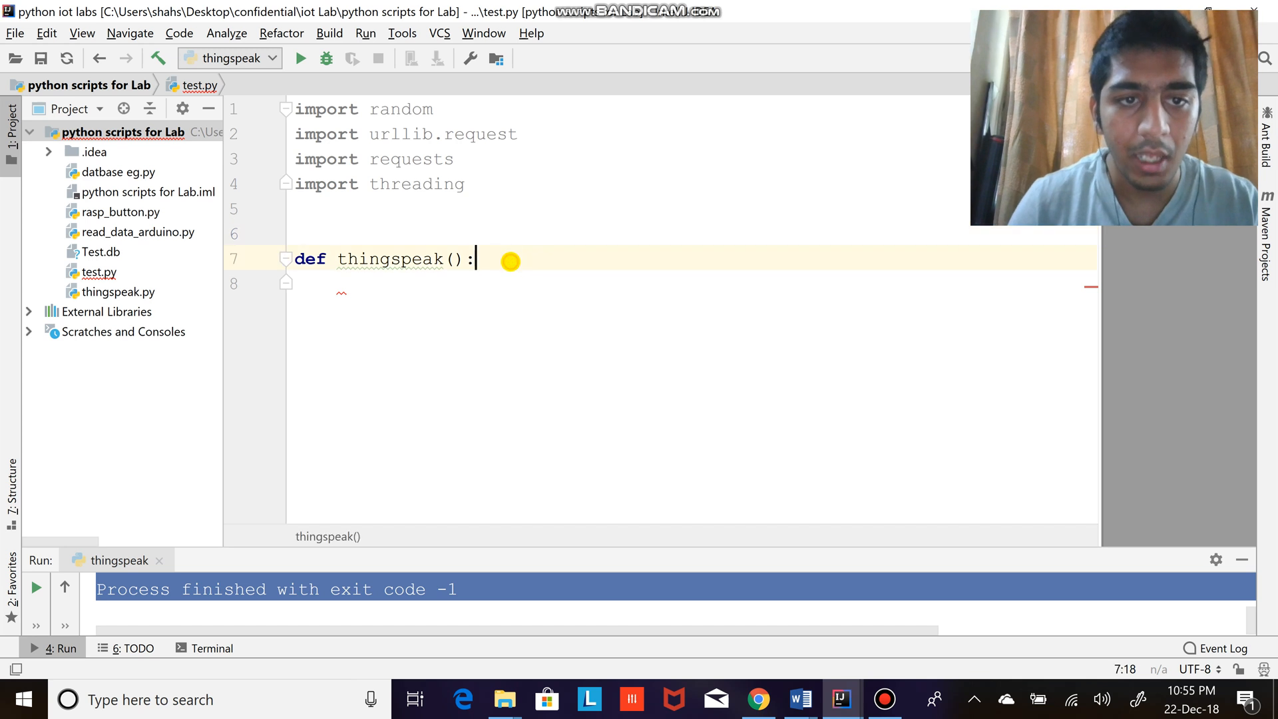
text(threading.Timer)
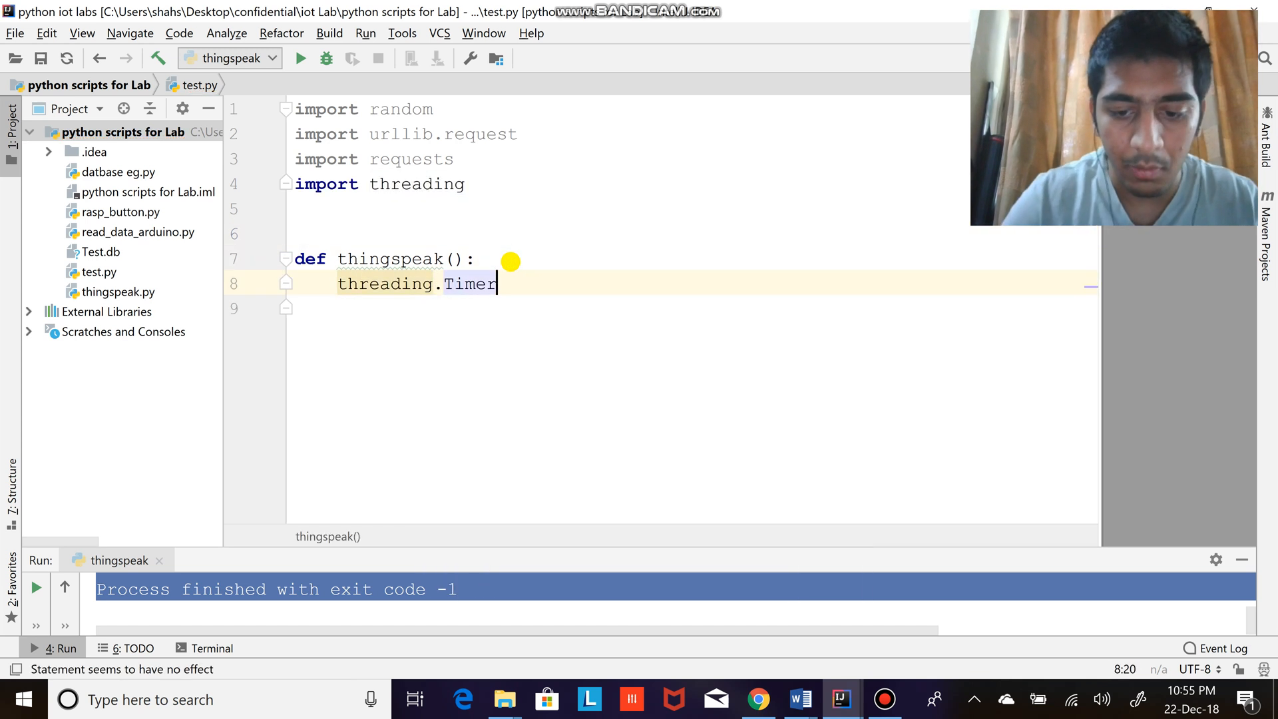
text(())
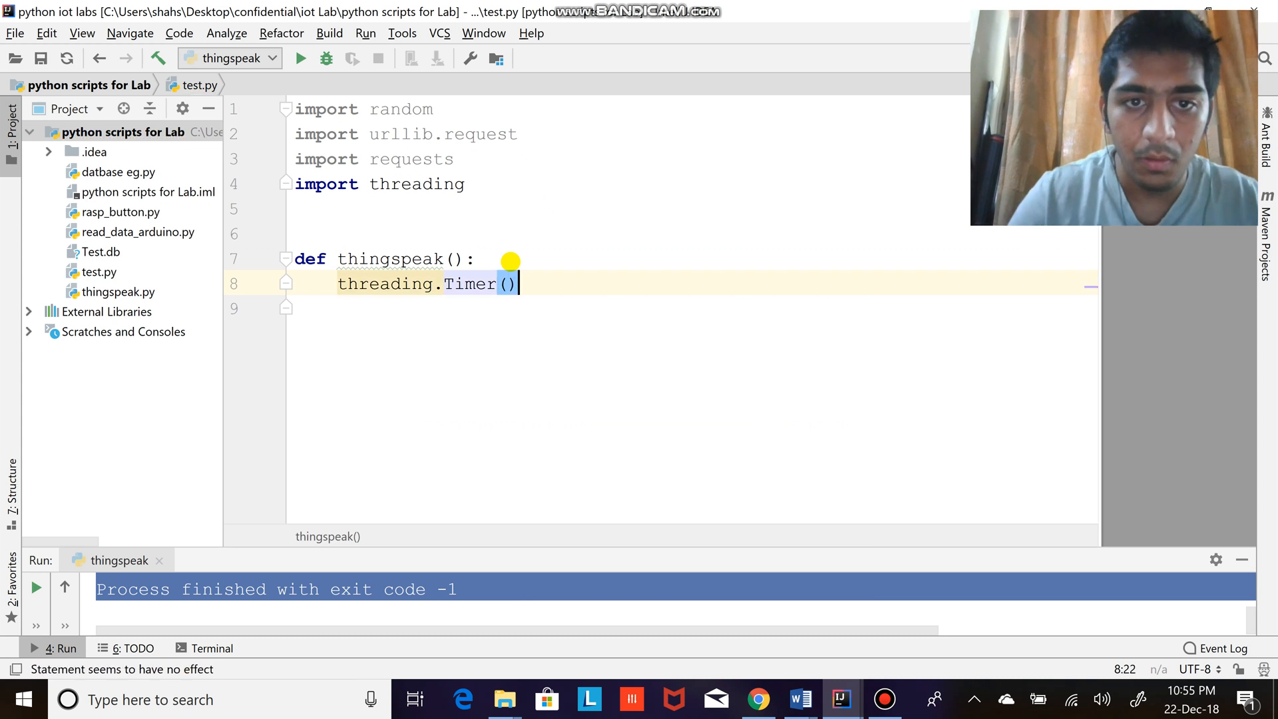
text(15)
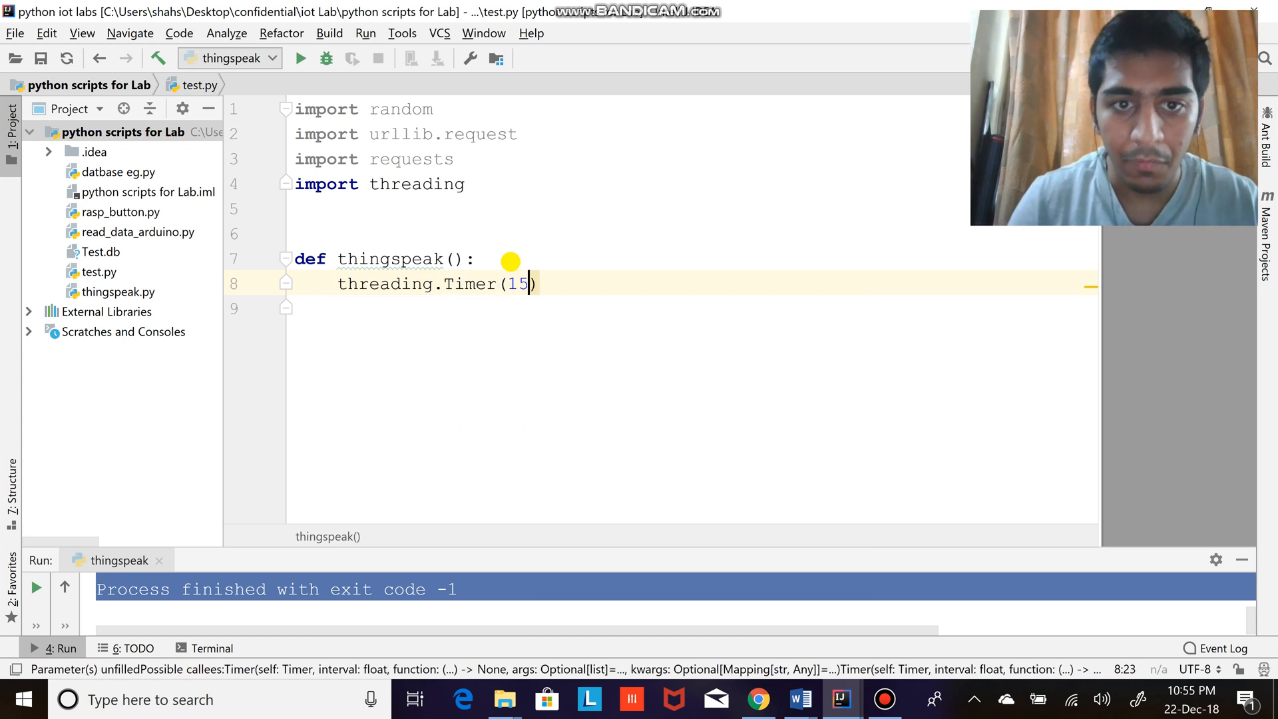
text(,t)
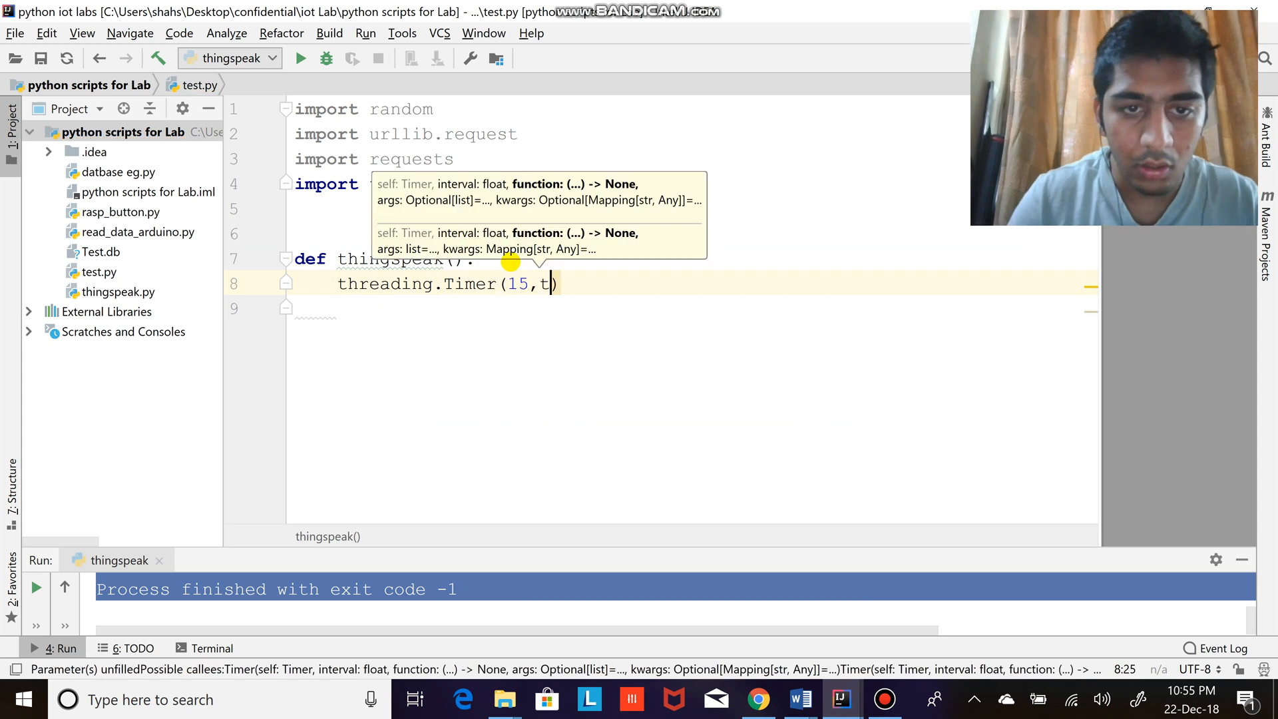
text(hingspeak))
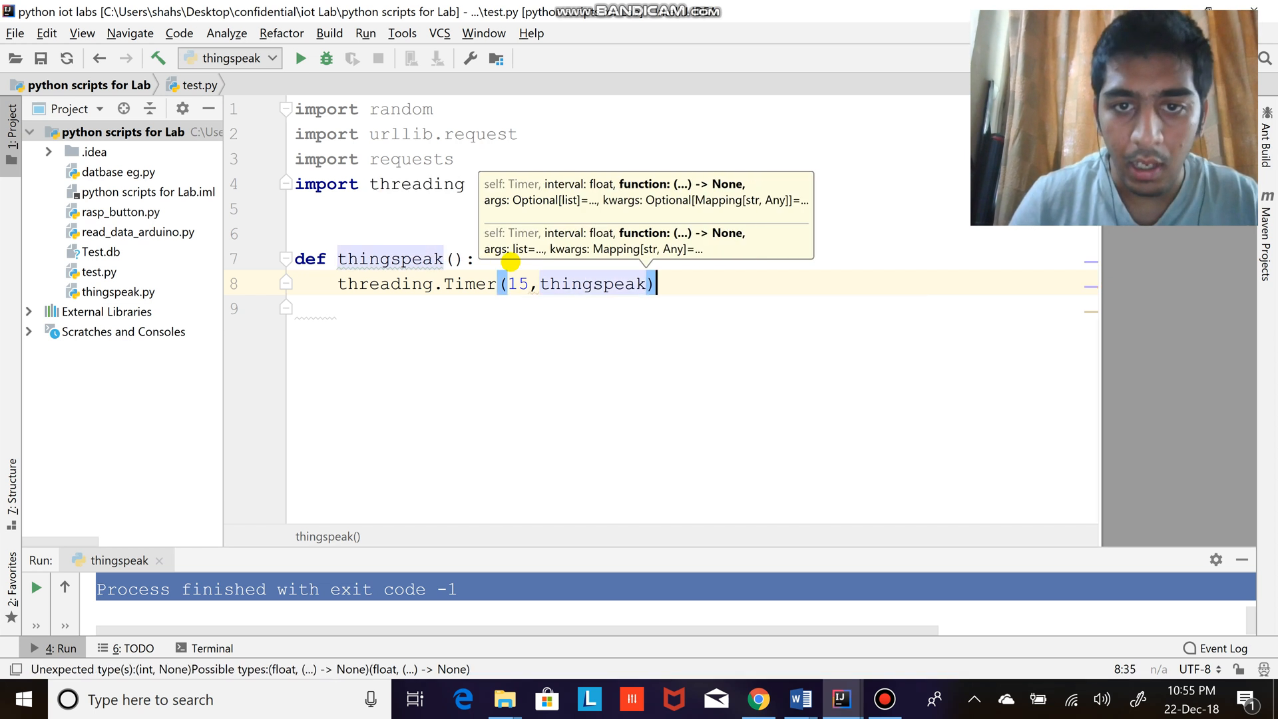
text(.start())
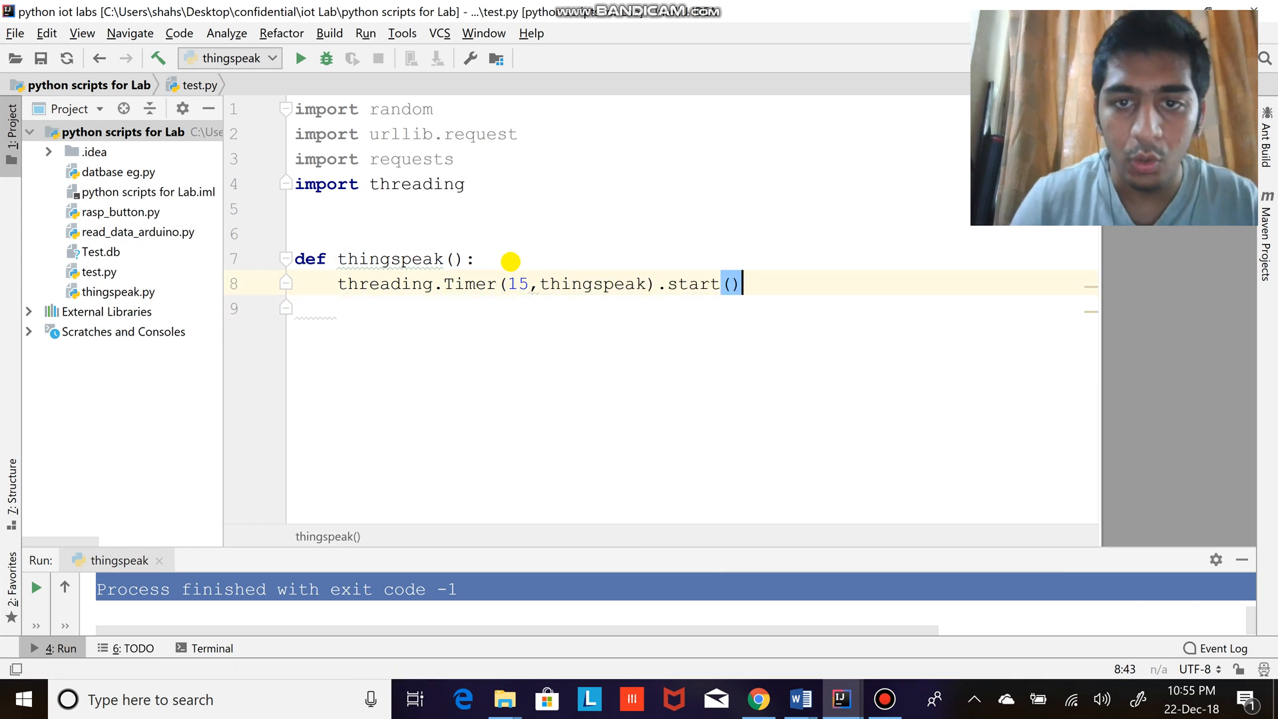
key(enter)
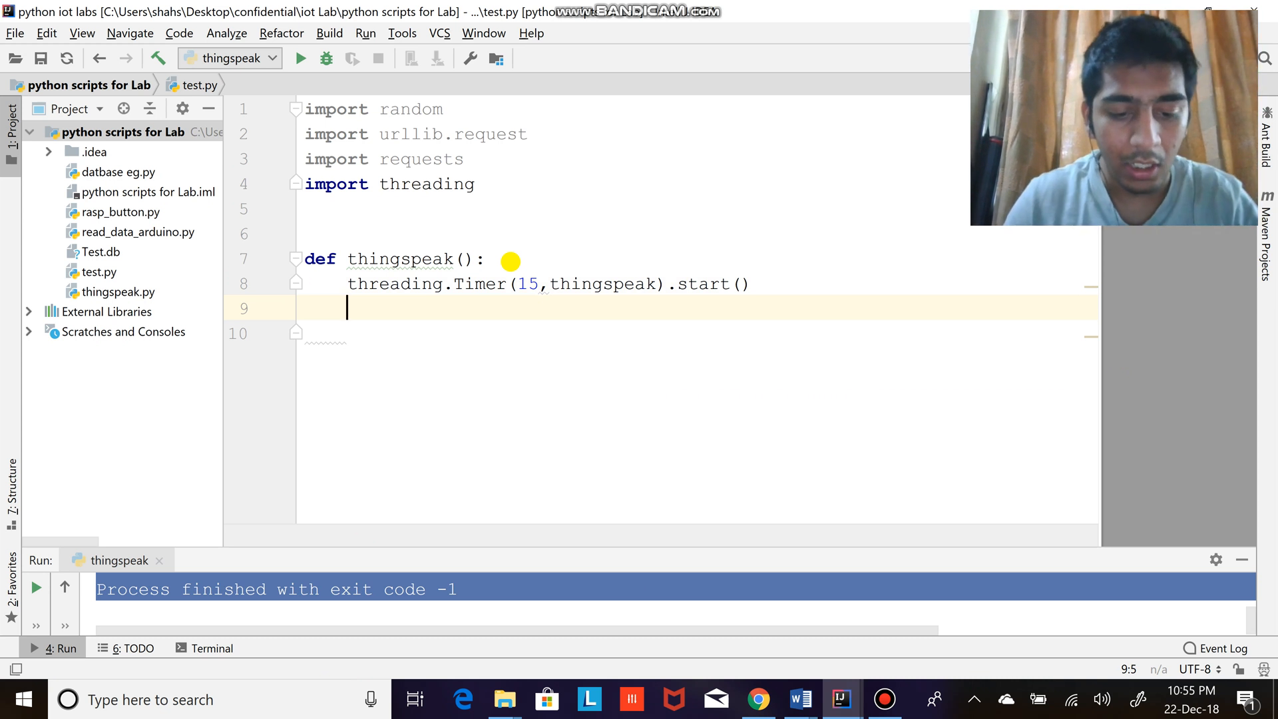
- Define empty URL, KEY and HEADER strings inside thingspeak()
text(URL=)
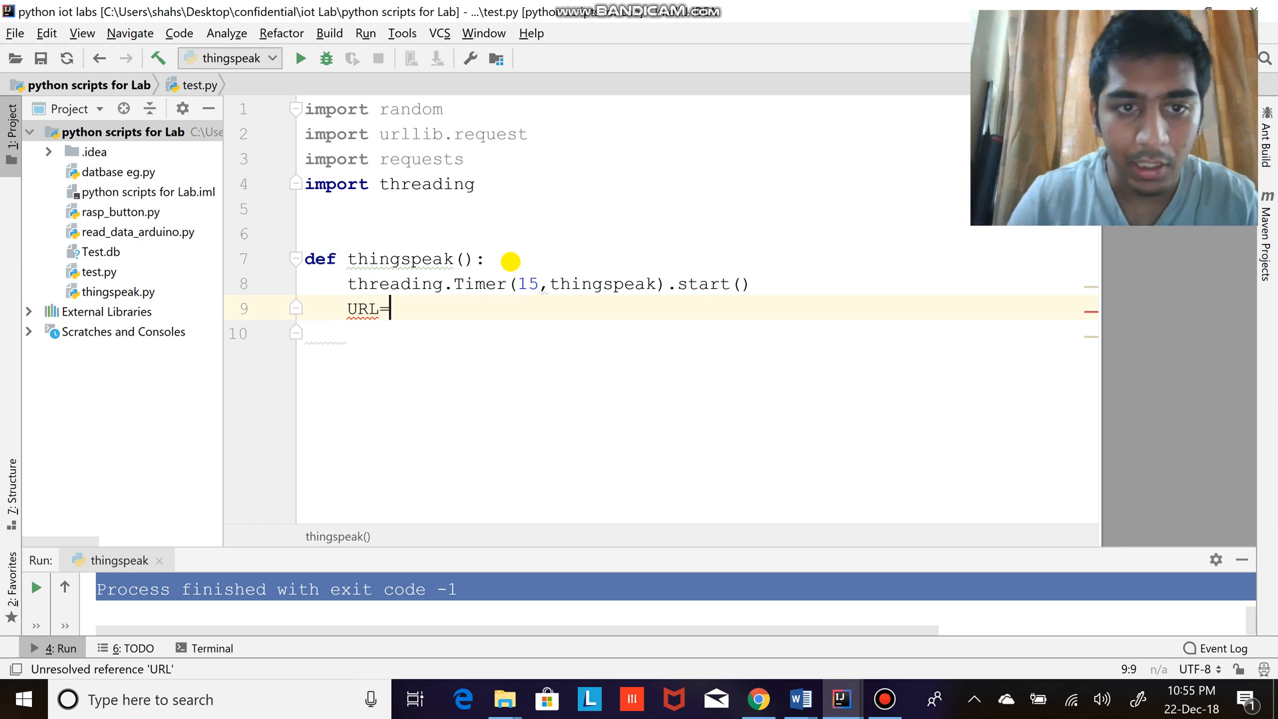
text('')
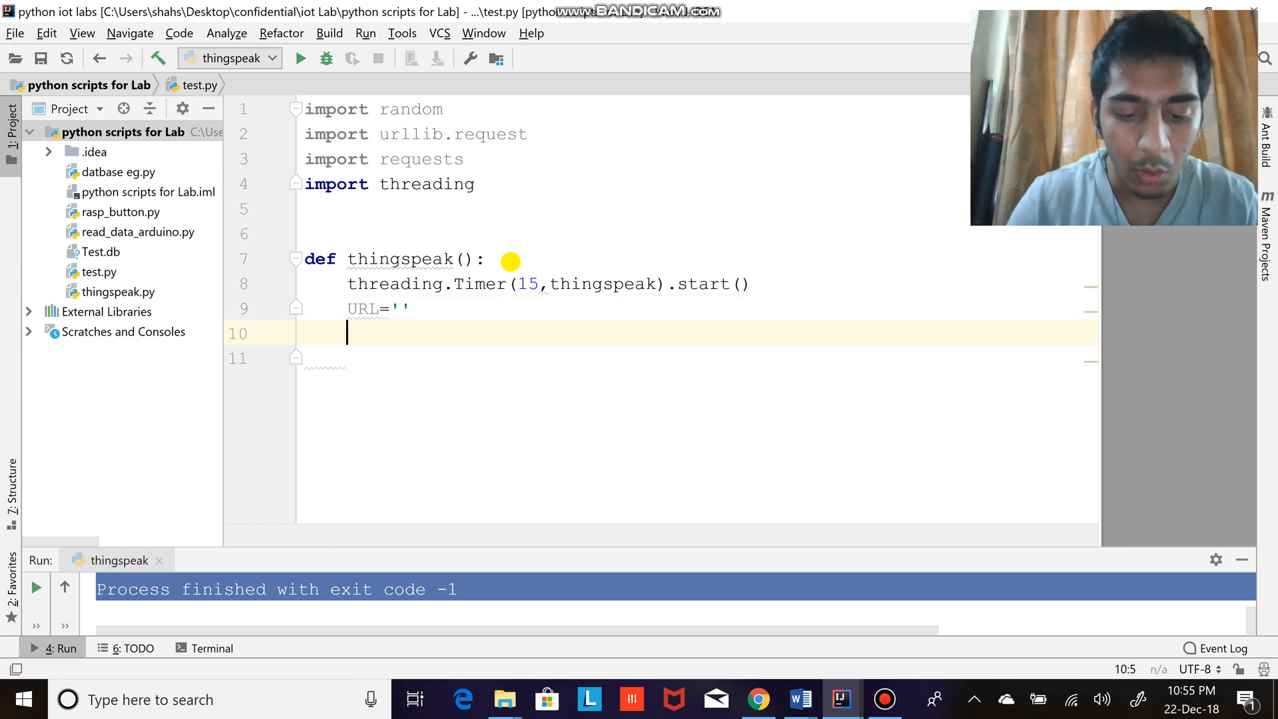
text(k)
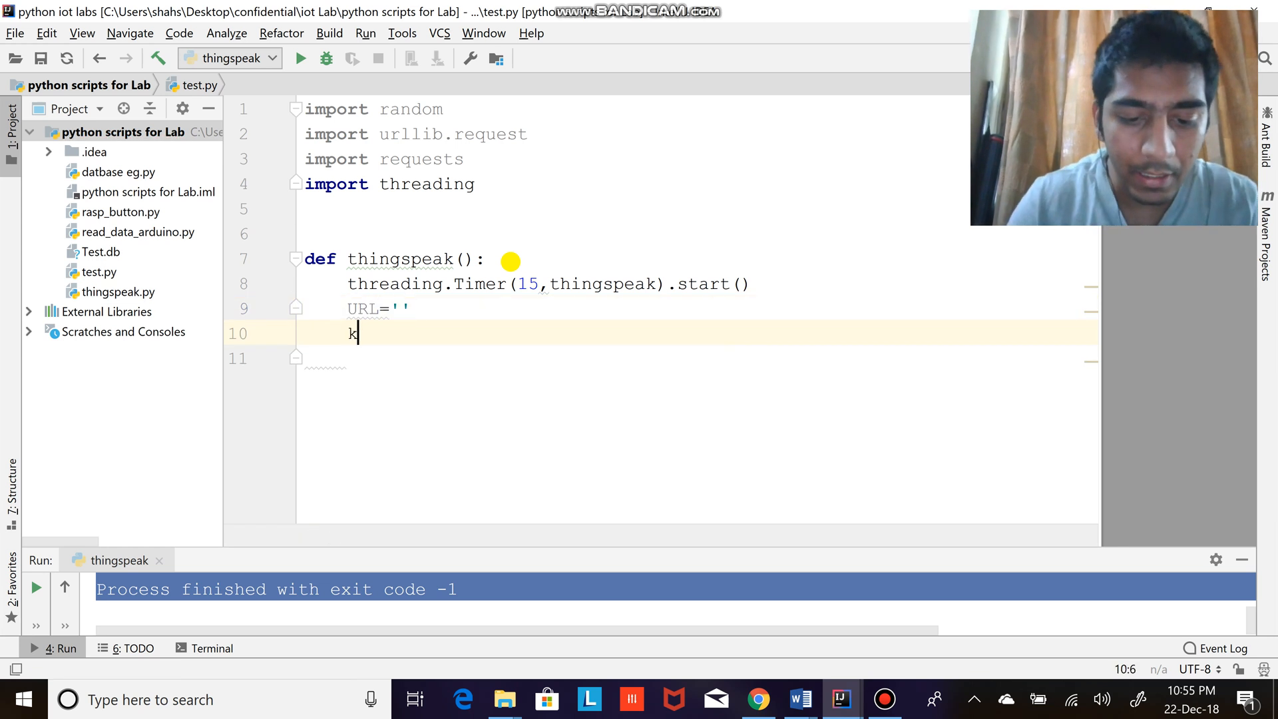
text(ET)
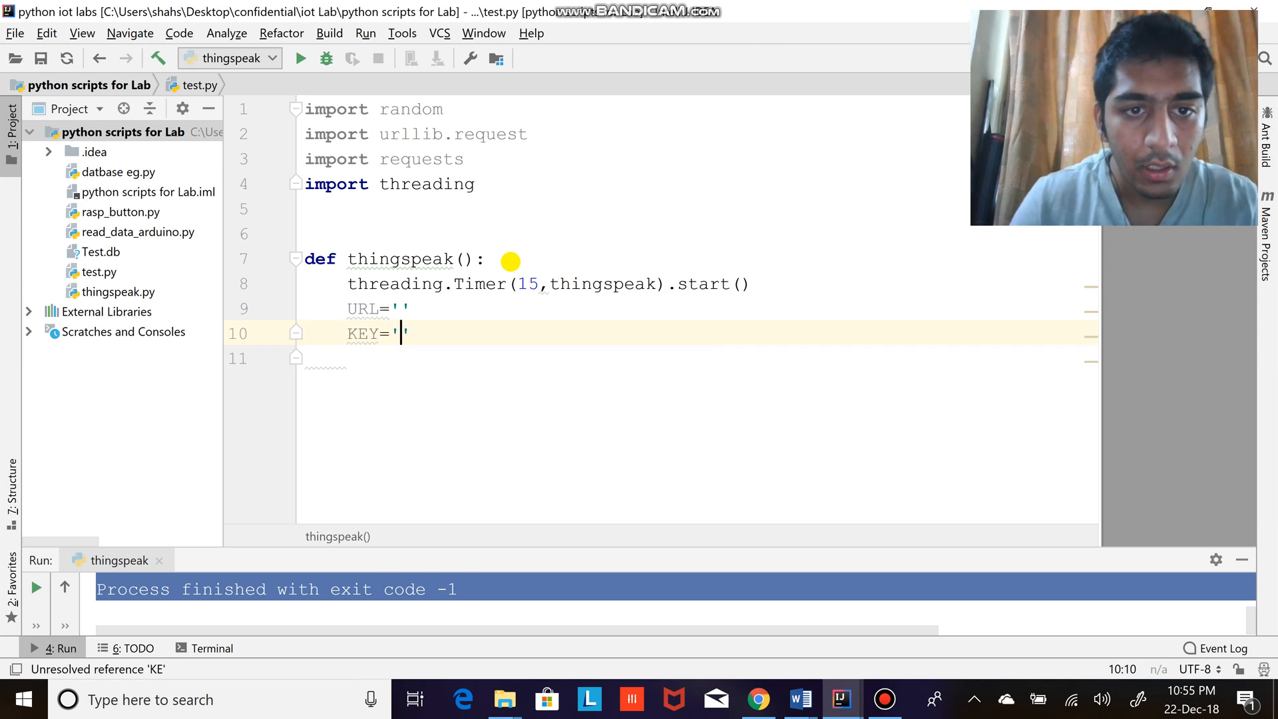
key(enter)
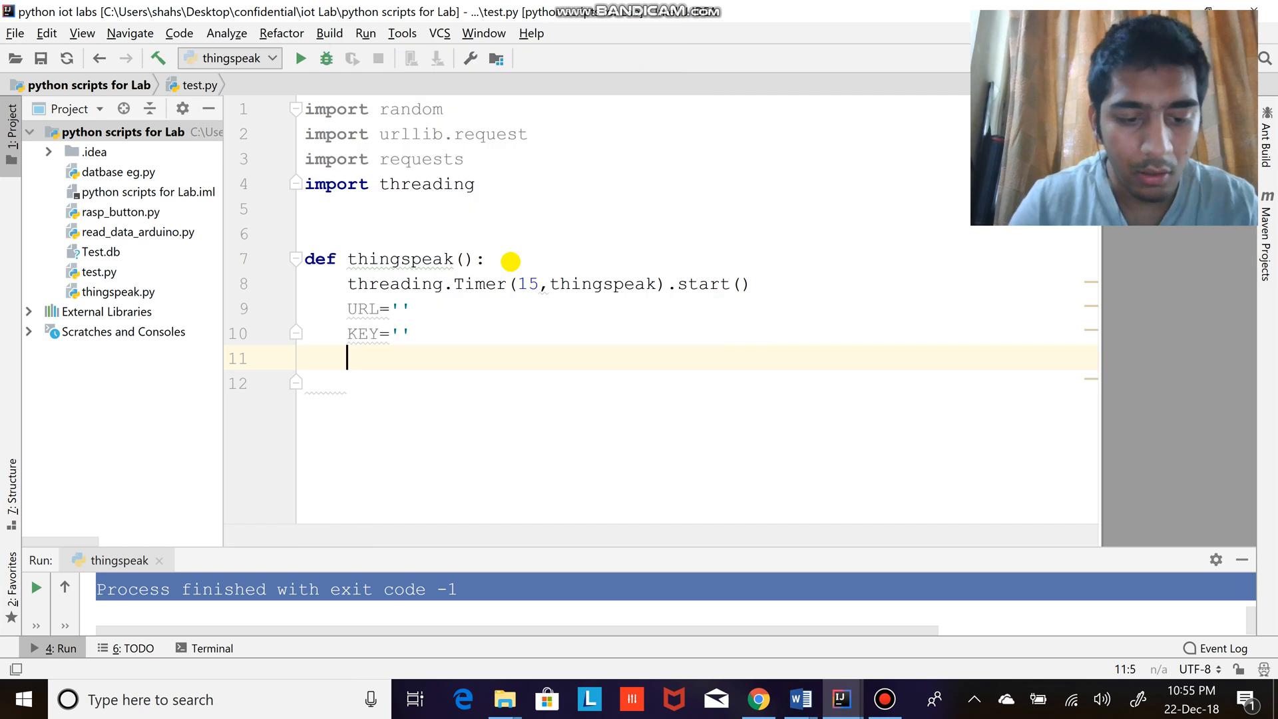
text(HEADER)
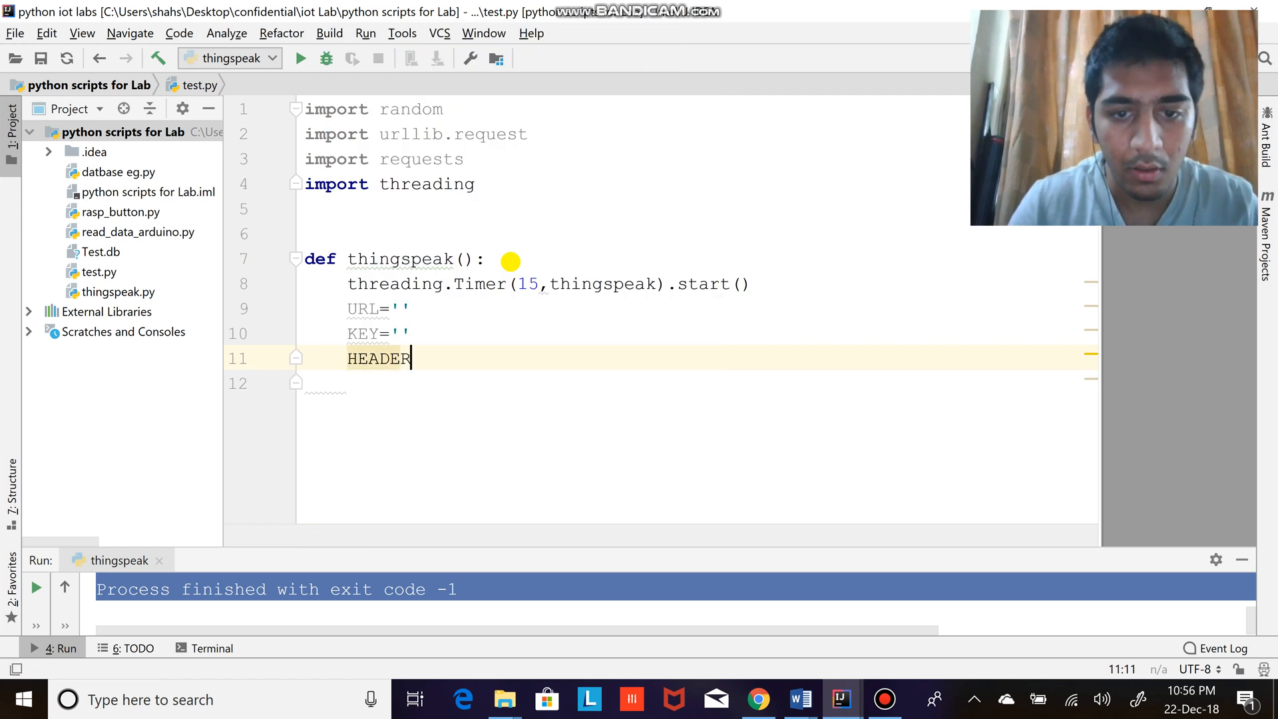
text(='')
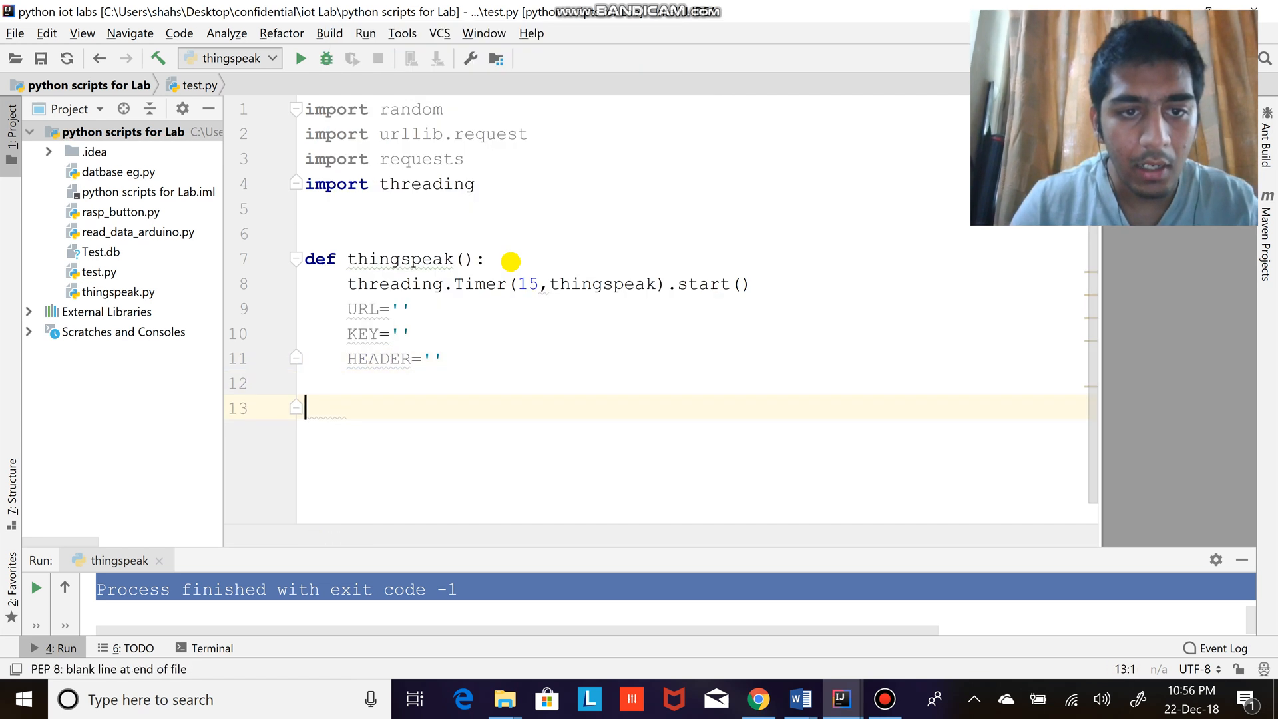
key(backspace)
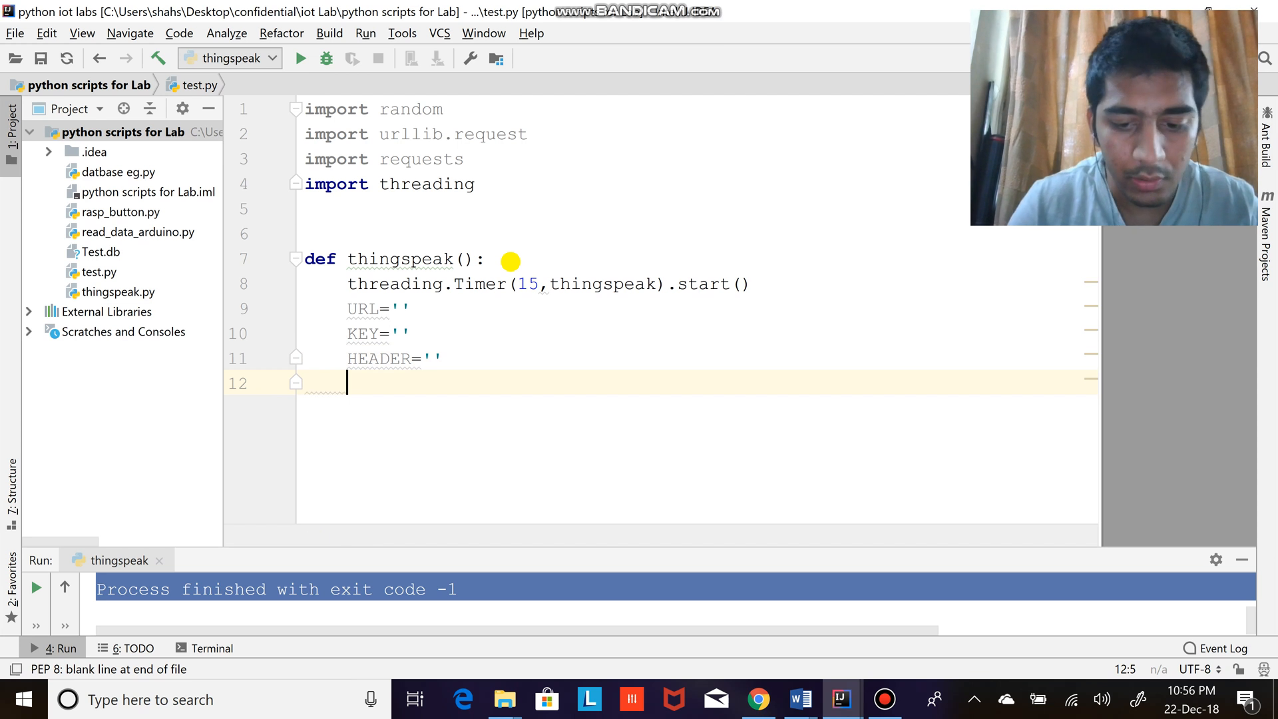
- Build new_URL by concatenating URL + KEY + HEADER
text(new URLS)
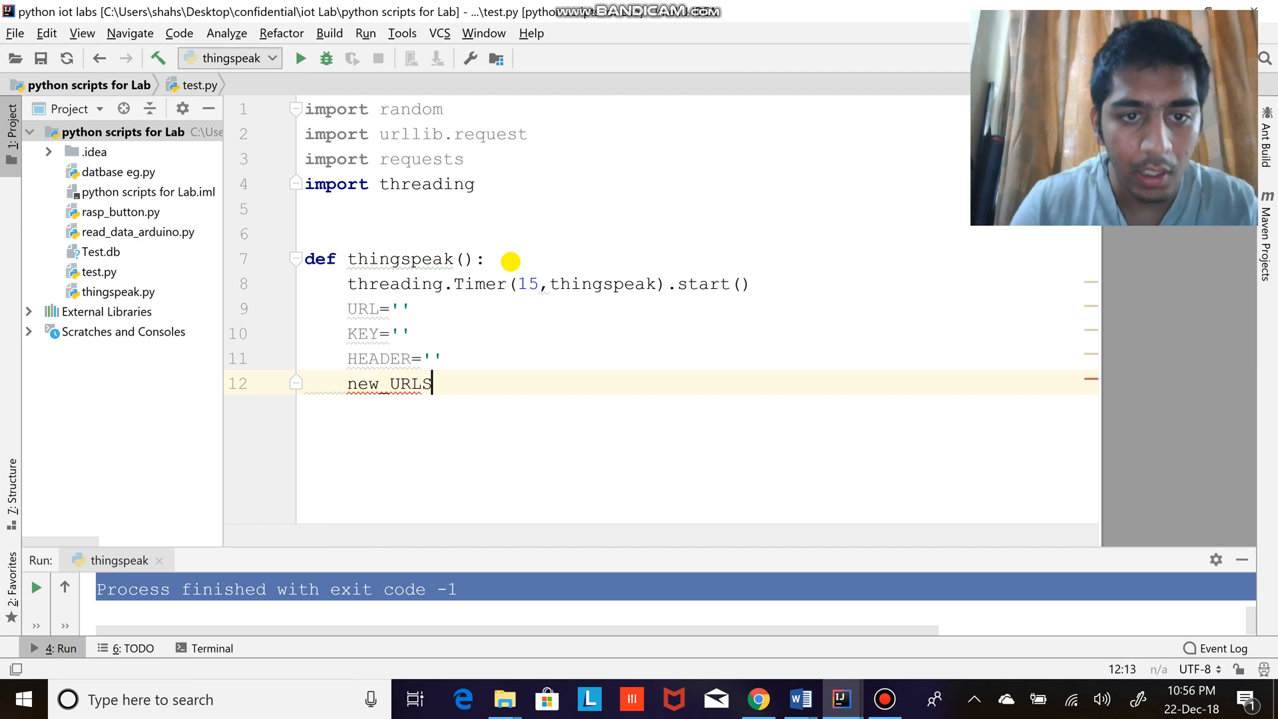
text(=)
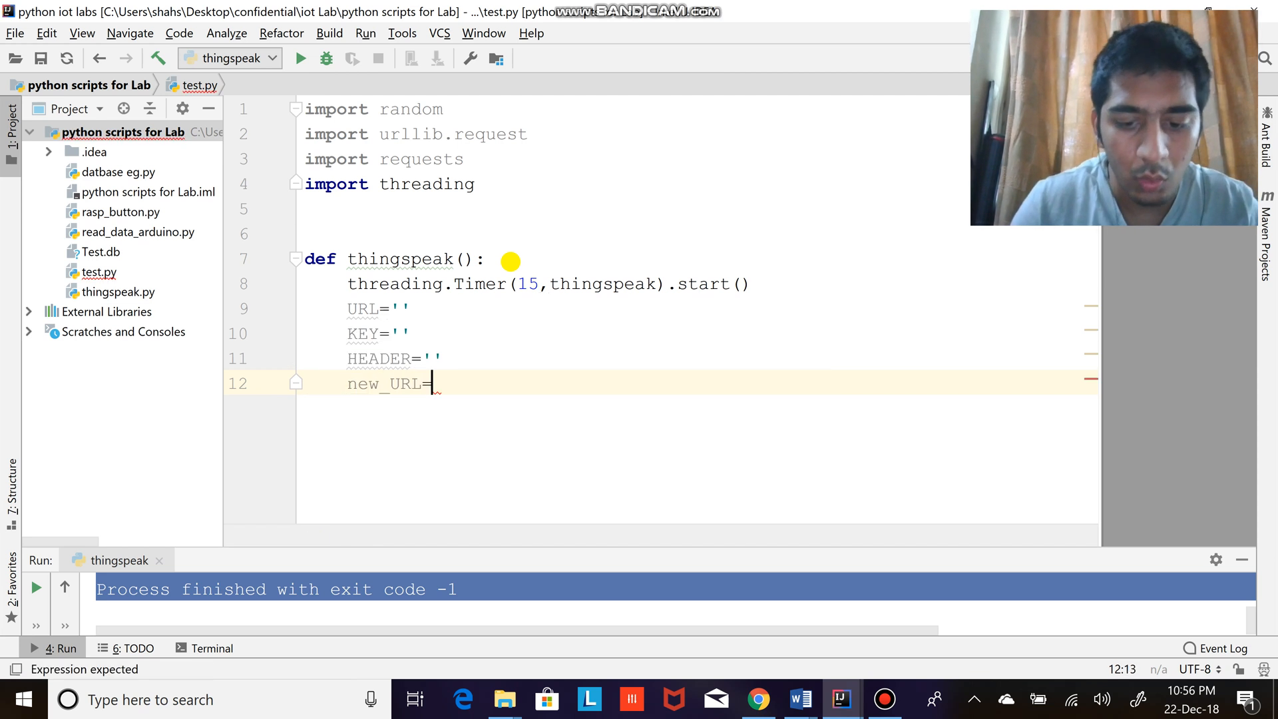
text(URL)
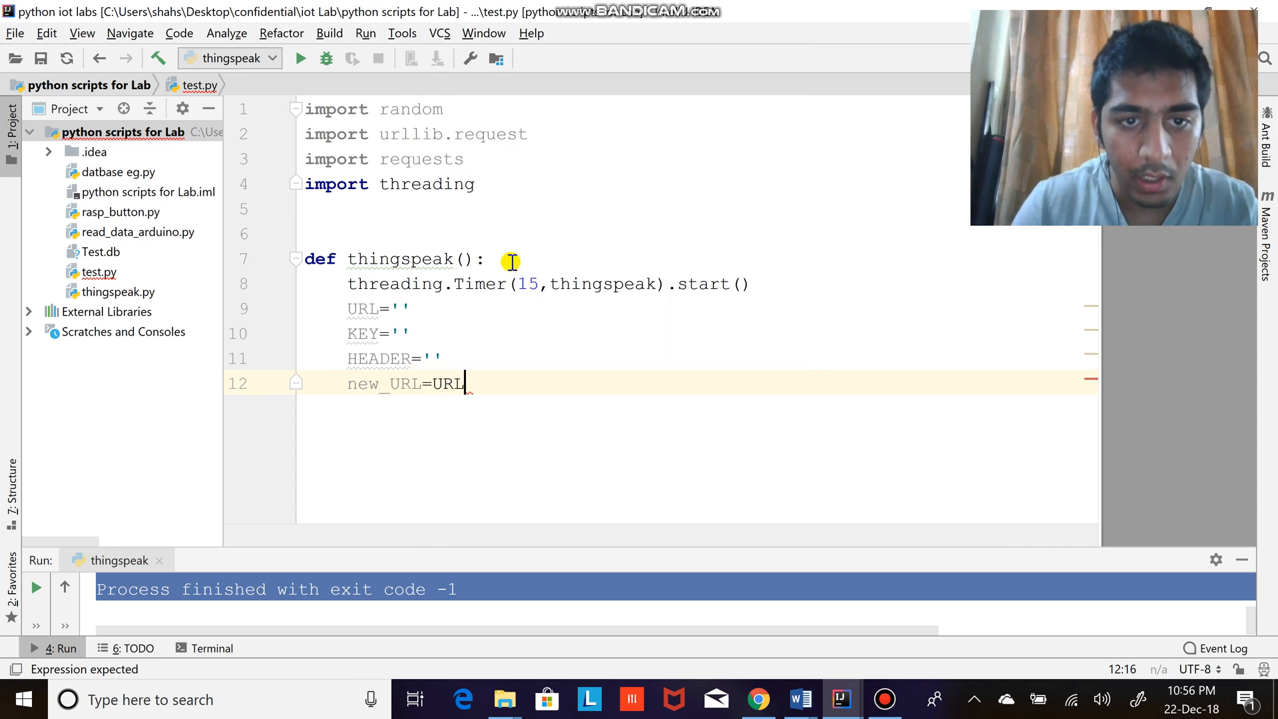
text(+)
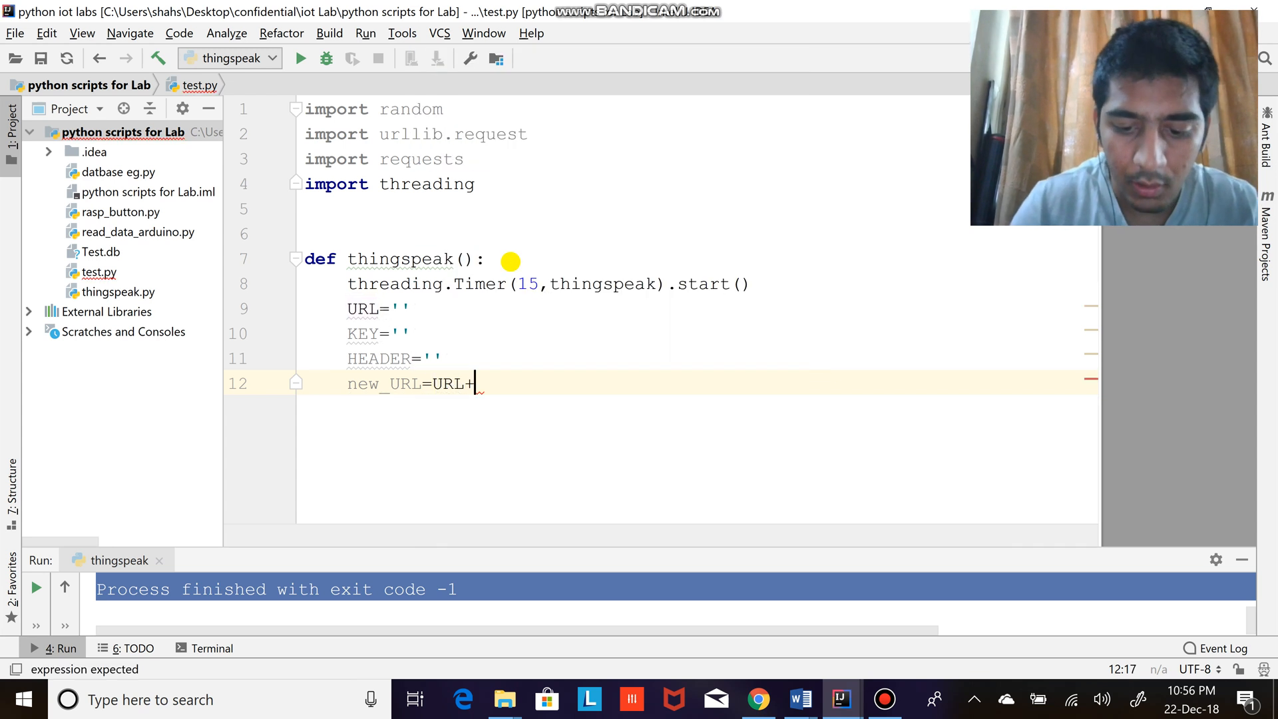
text(KEY+)
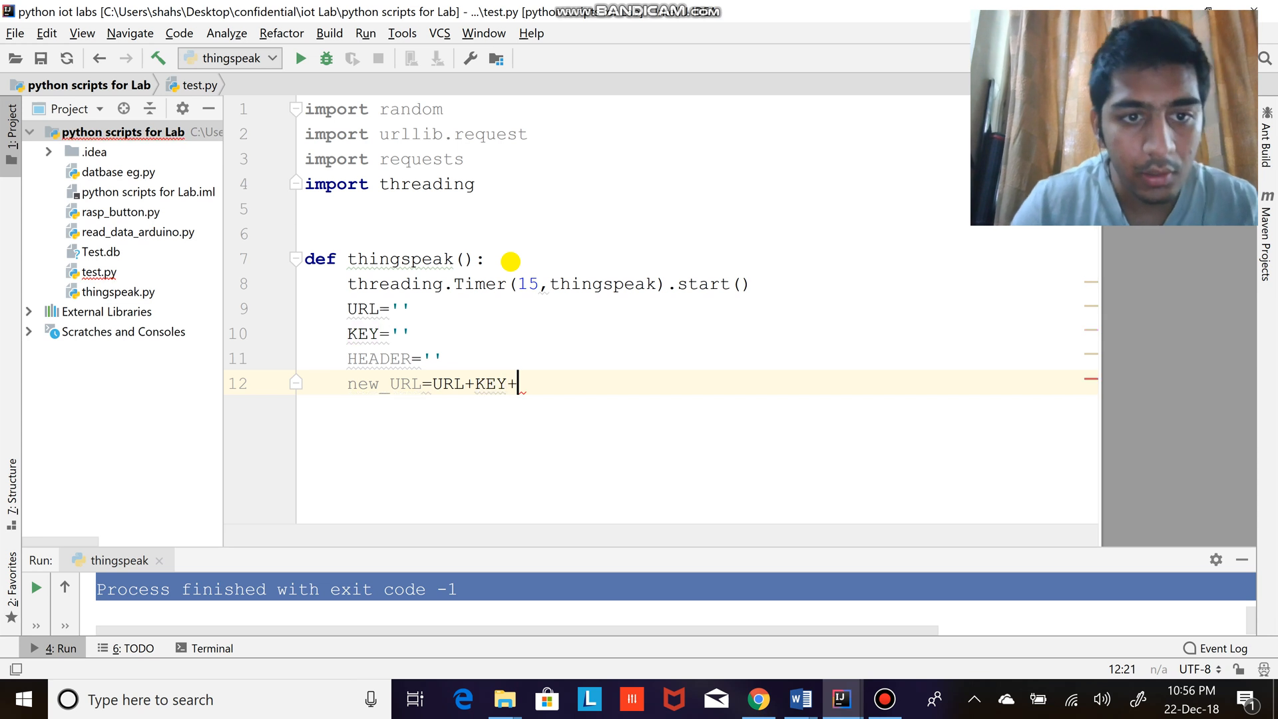
text(HEADER)
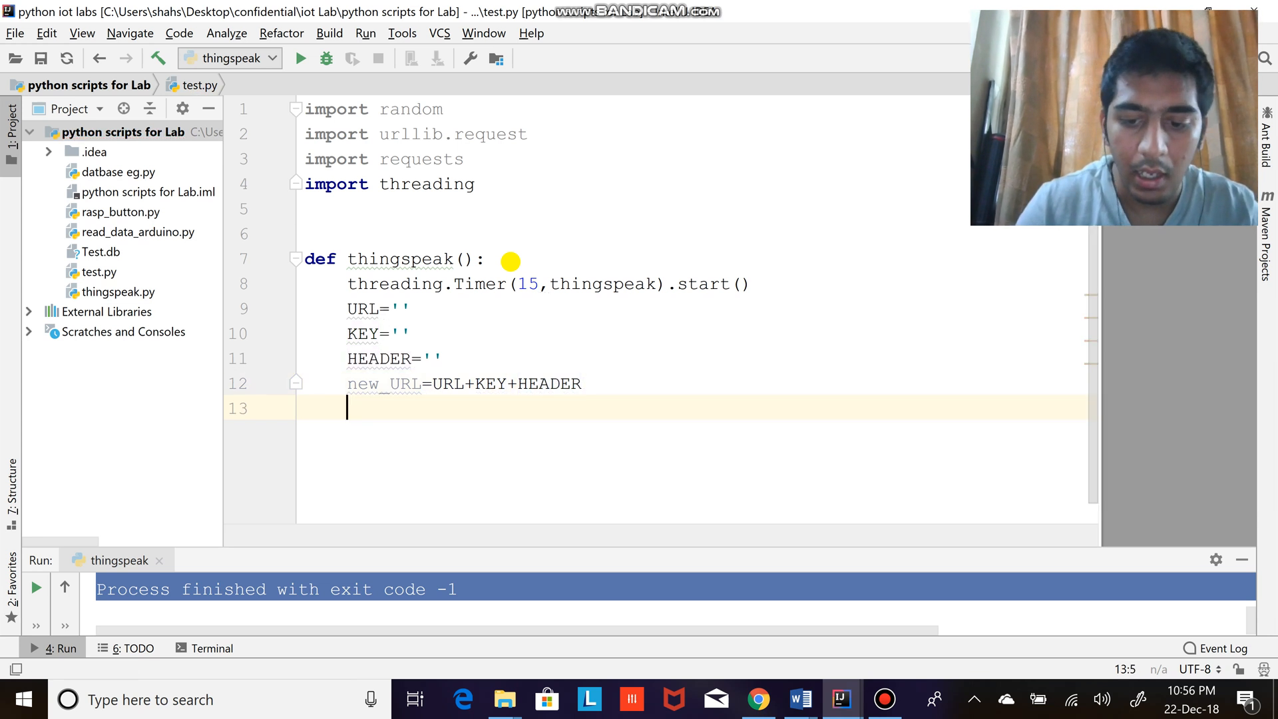
- Store urllib.request(new_URL) in v and print v
text(URL)
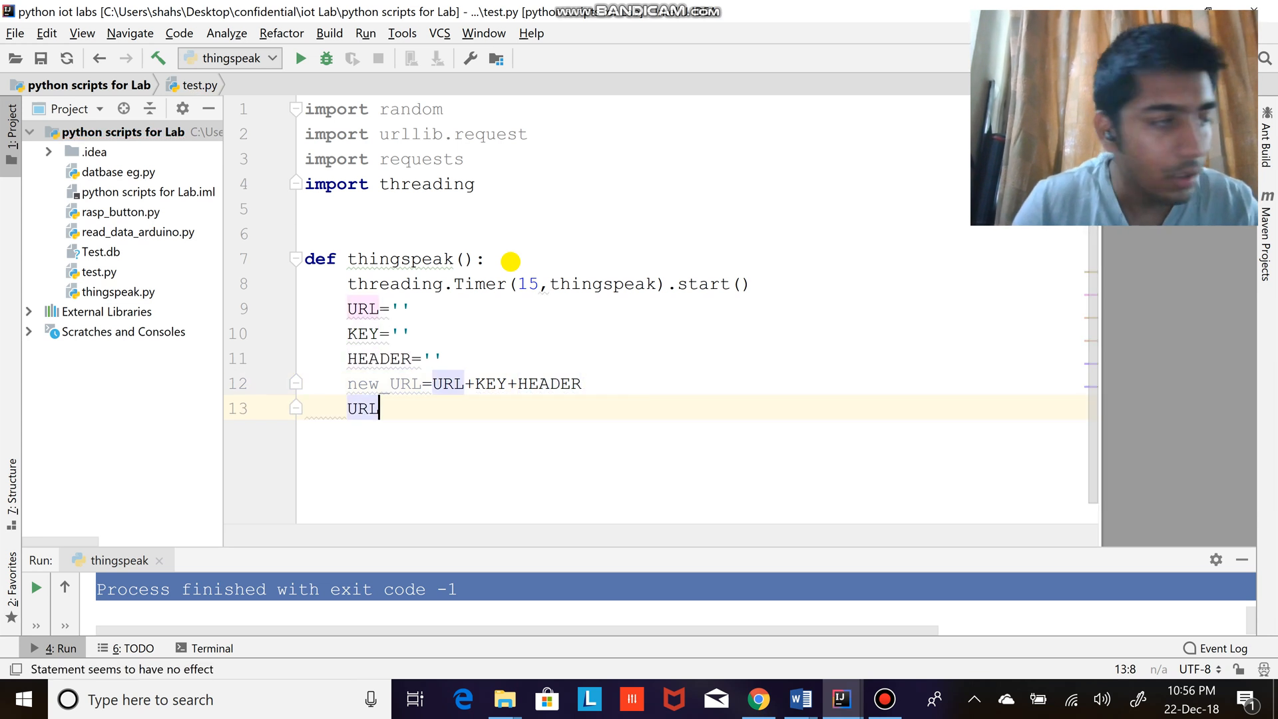
key(backspace)
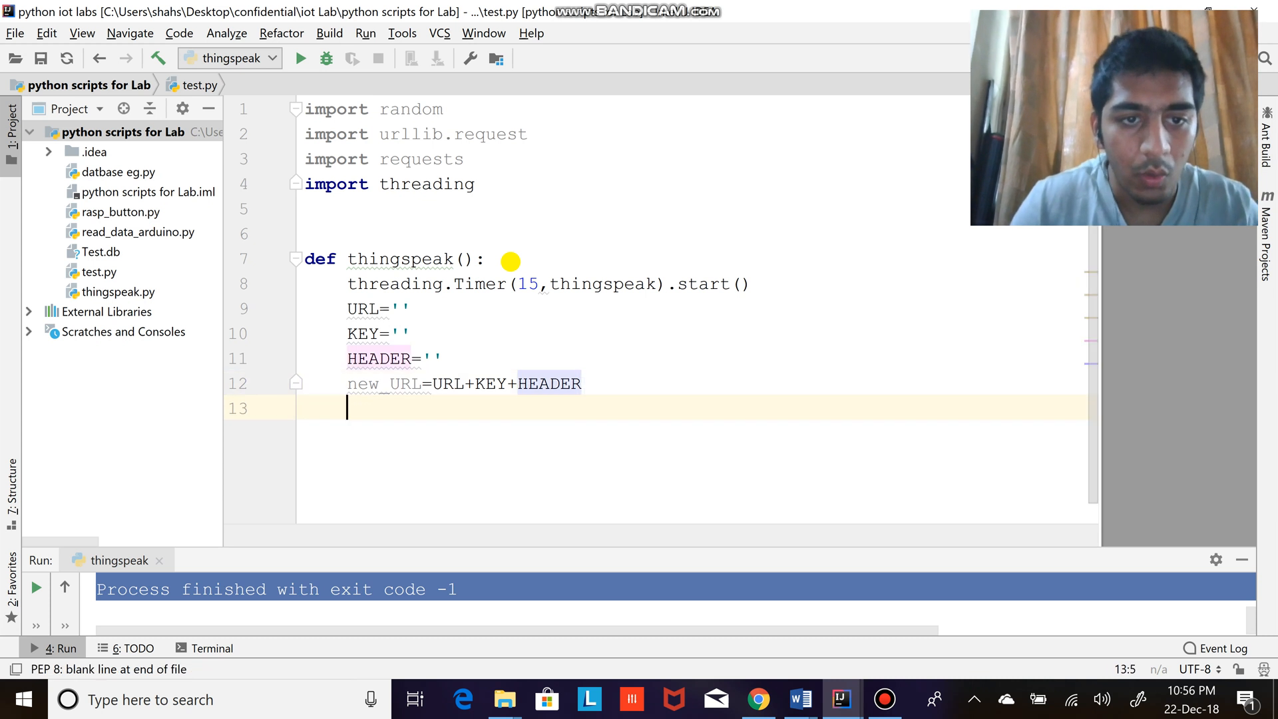
text(urllib)
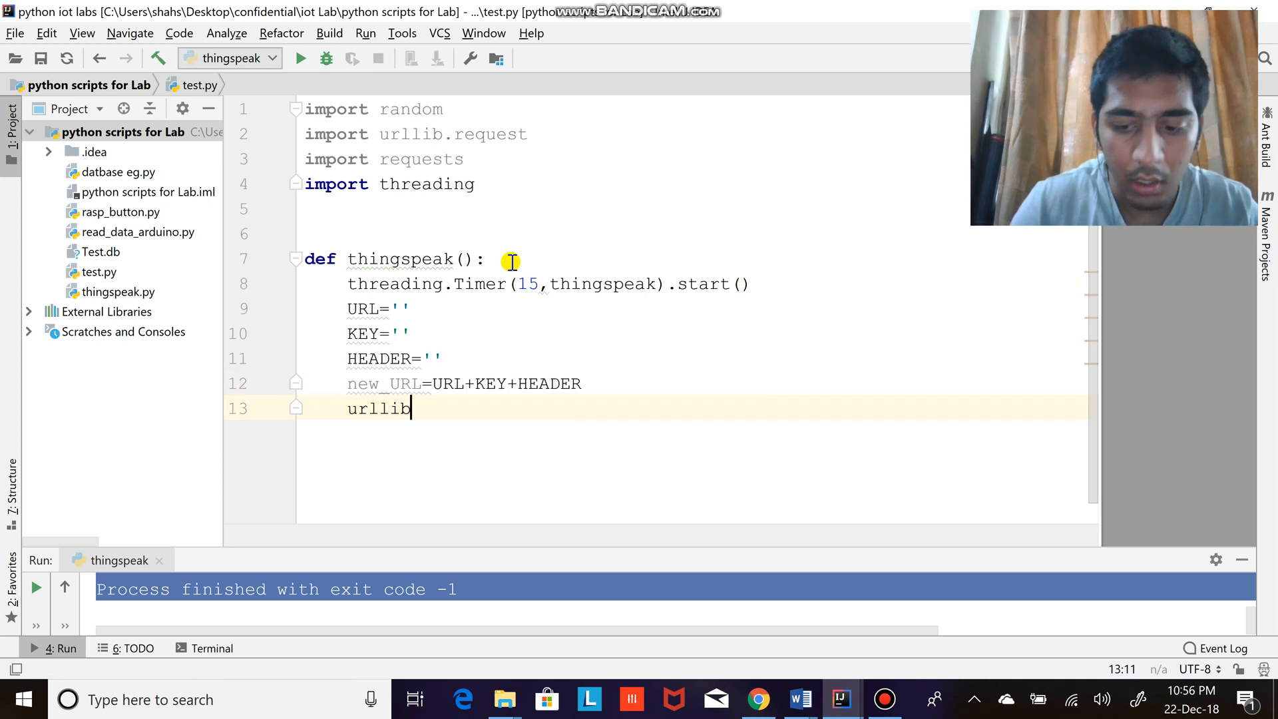
text(.request)
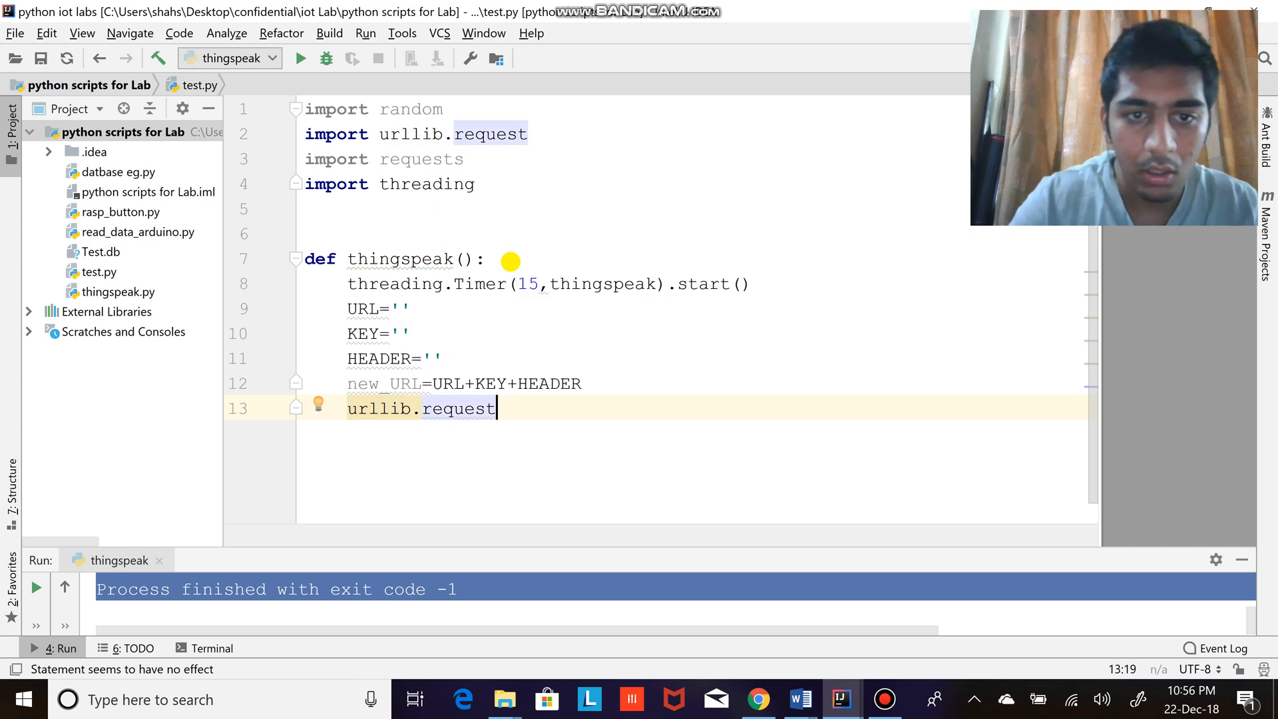
text((UR)
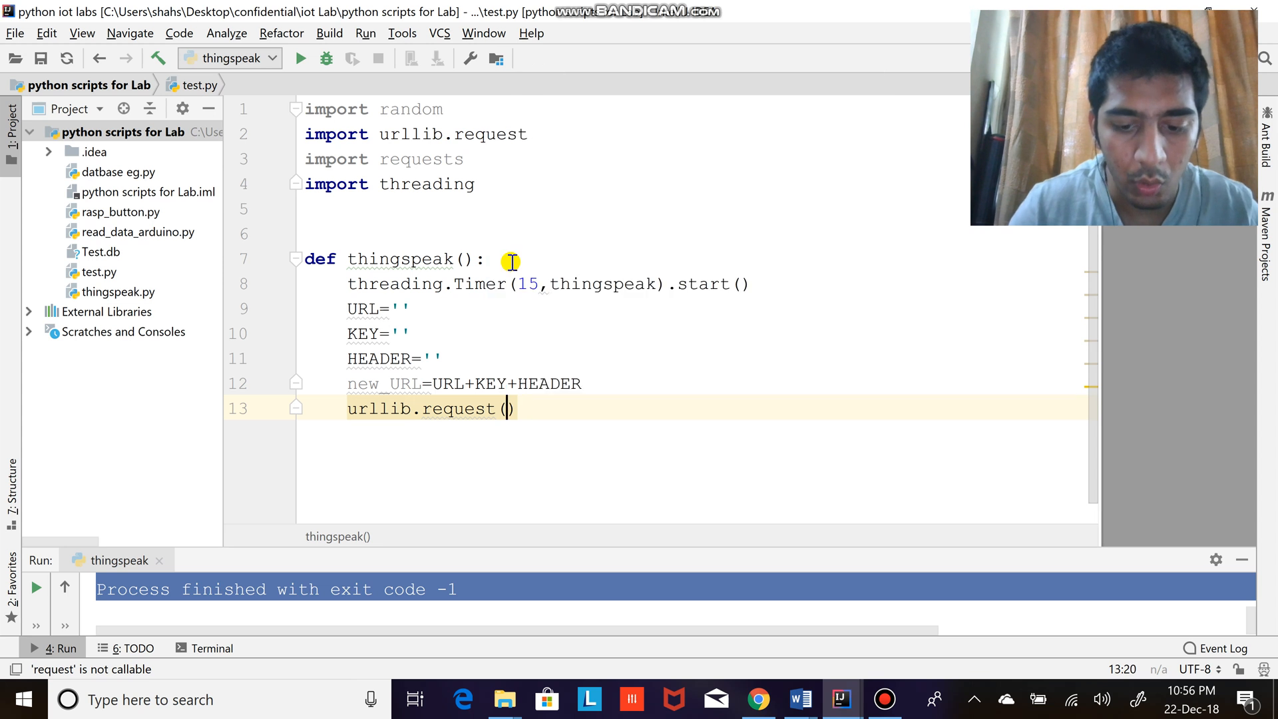
text(NEW)
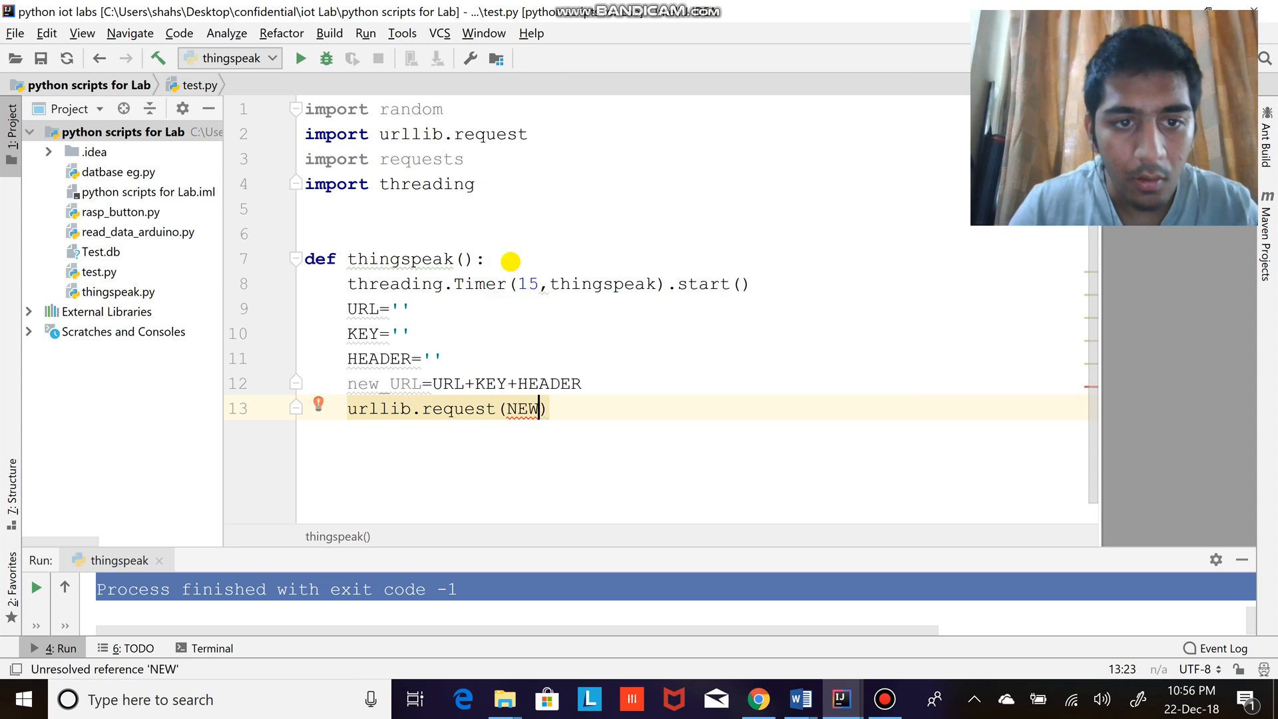
text(new_URL)
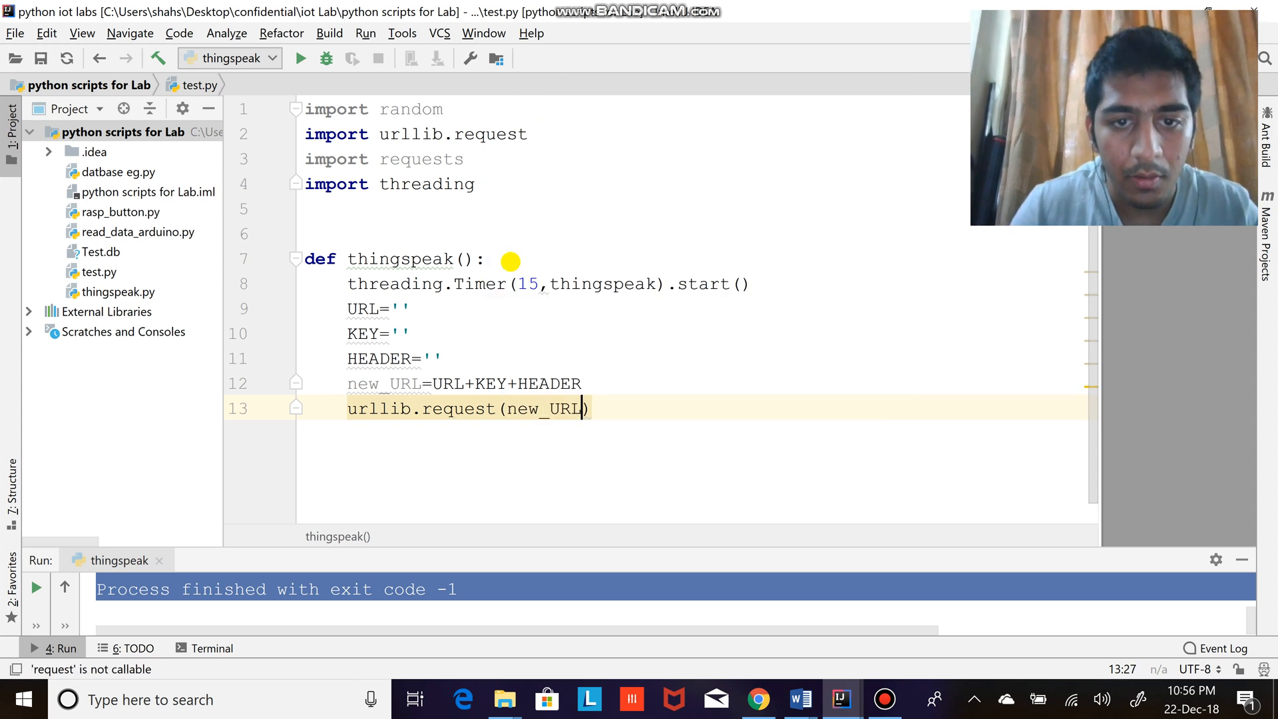
text(print()
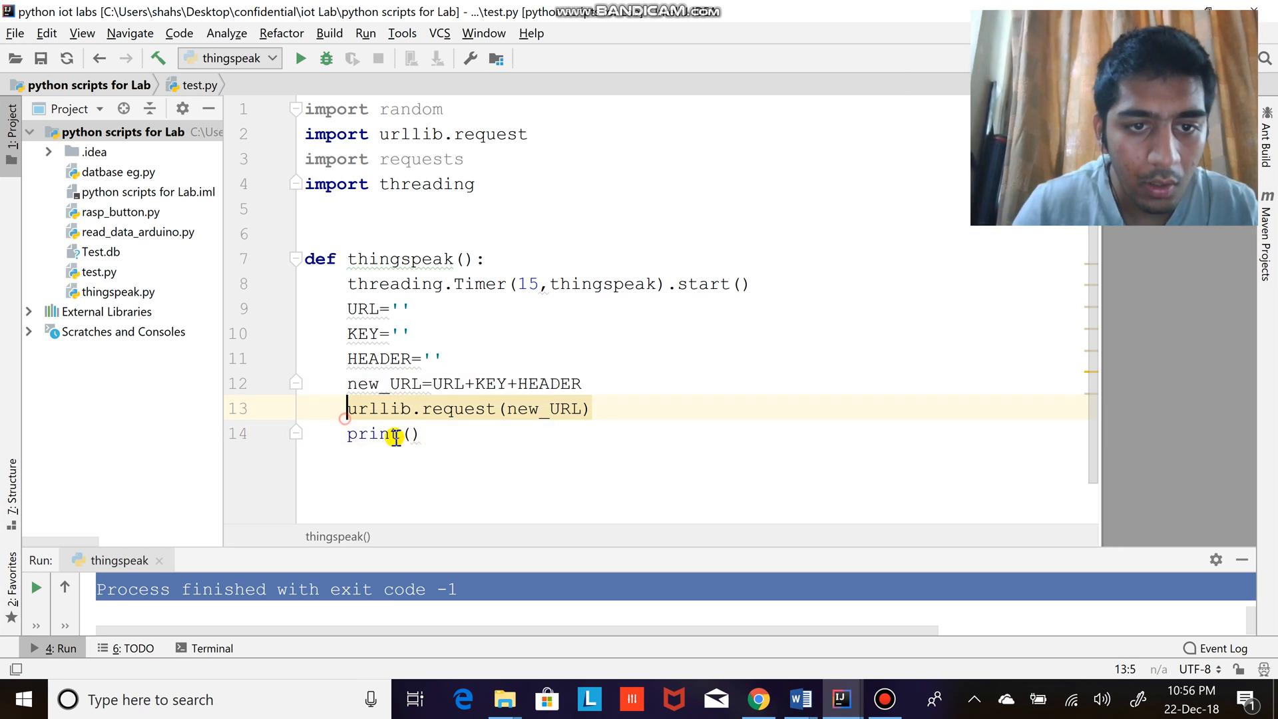
text(v=)
click(384, 434)
text(v)
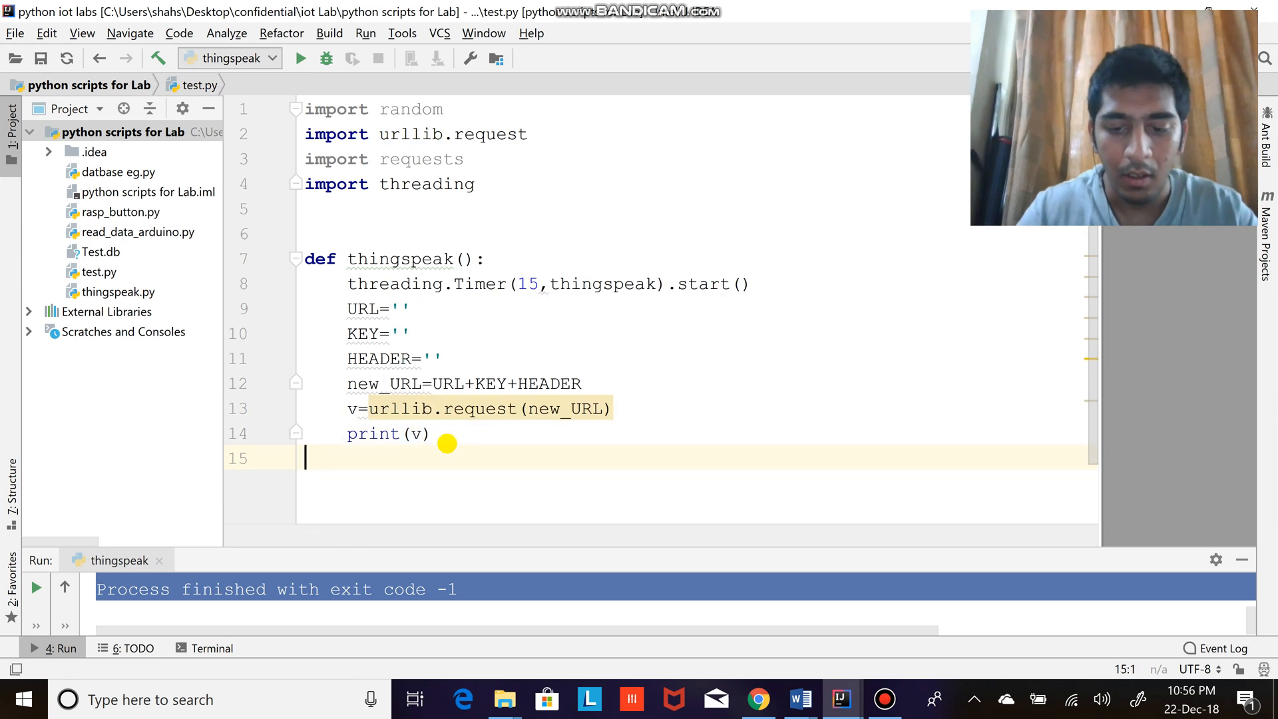
- Add an if __main__ == '__main__': block calling thingspeak(), separated by a blank line
text(if)
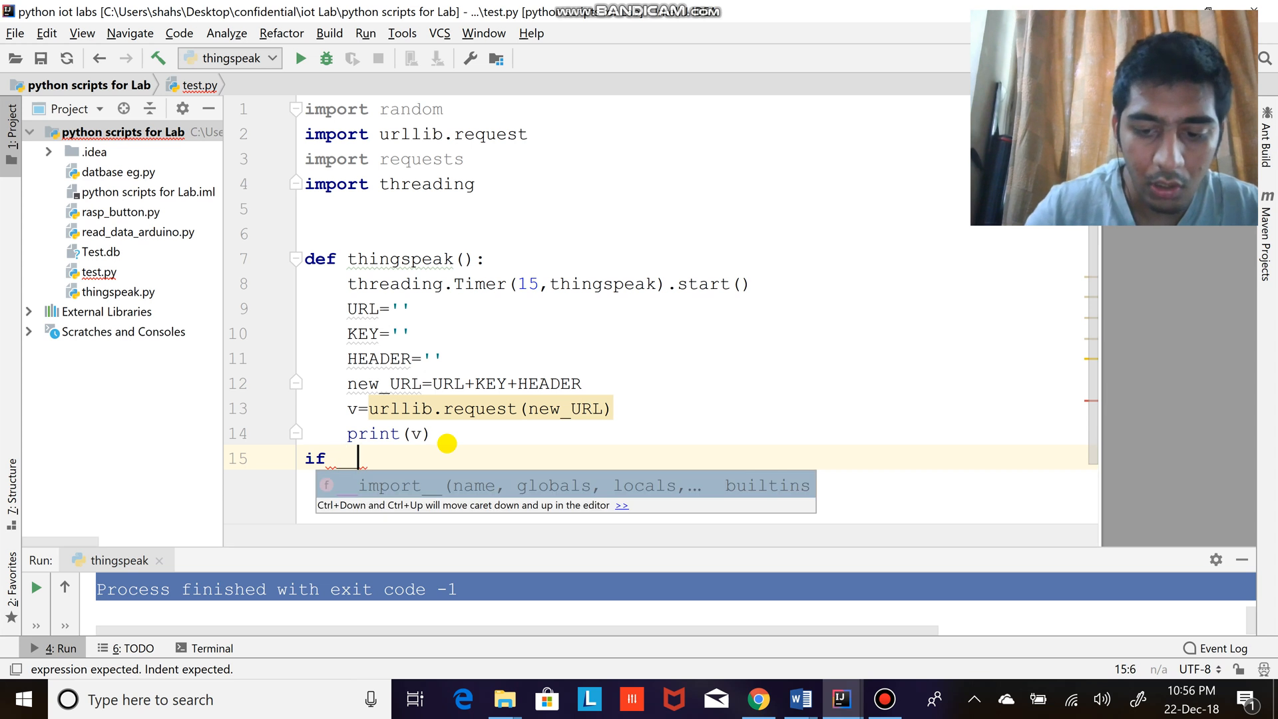
text(__main__  ==)
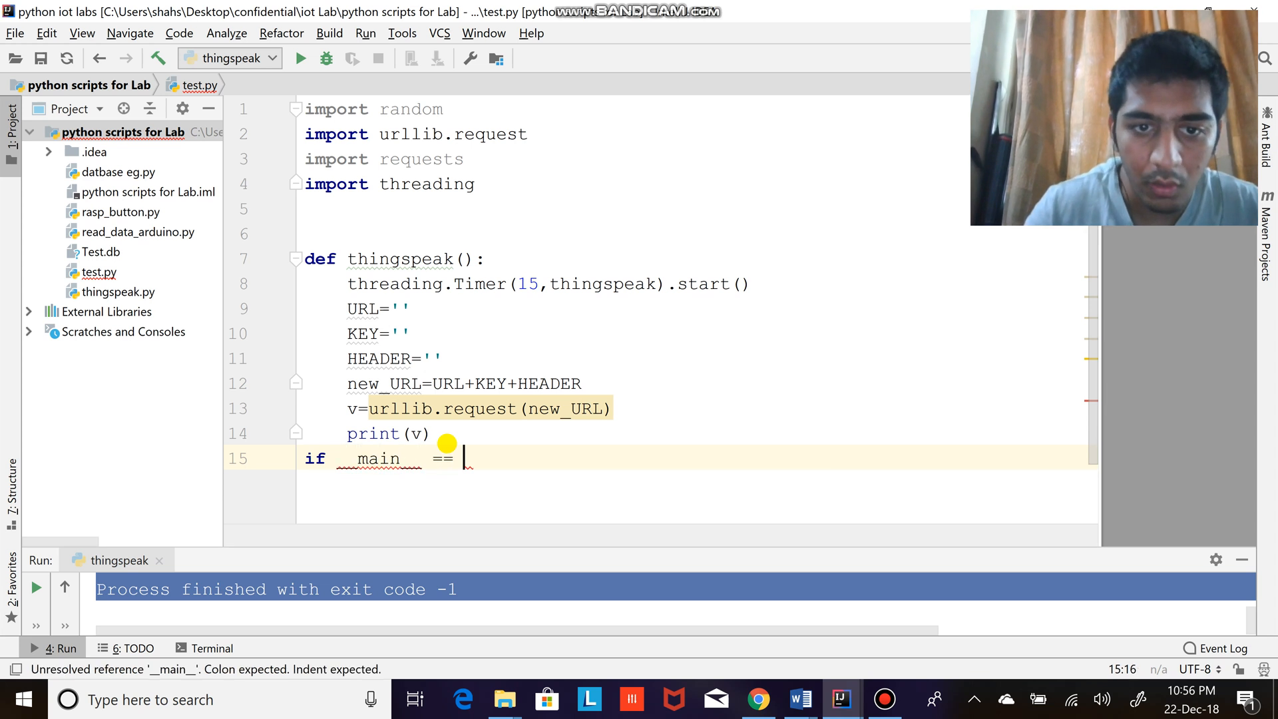
text(')
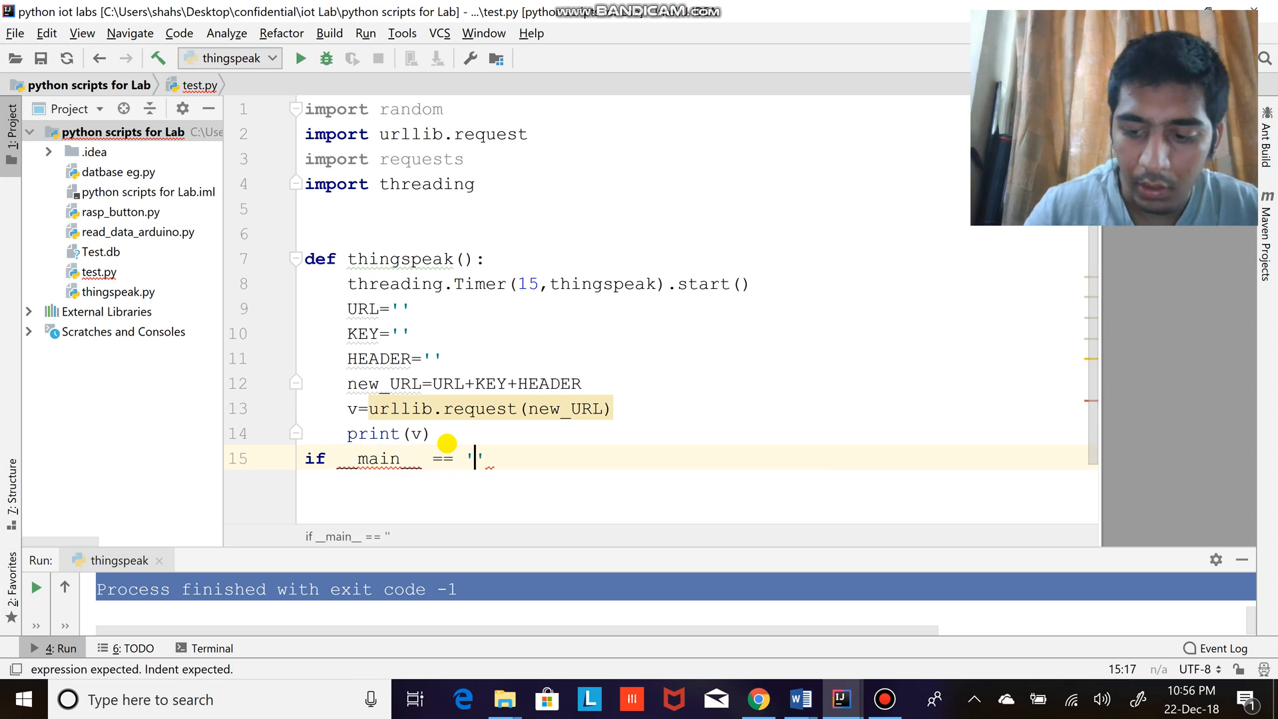
text(_main__)
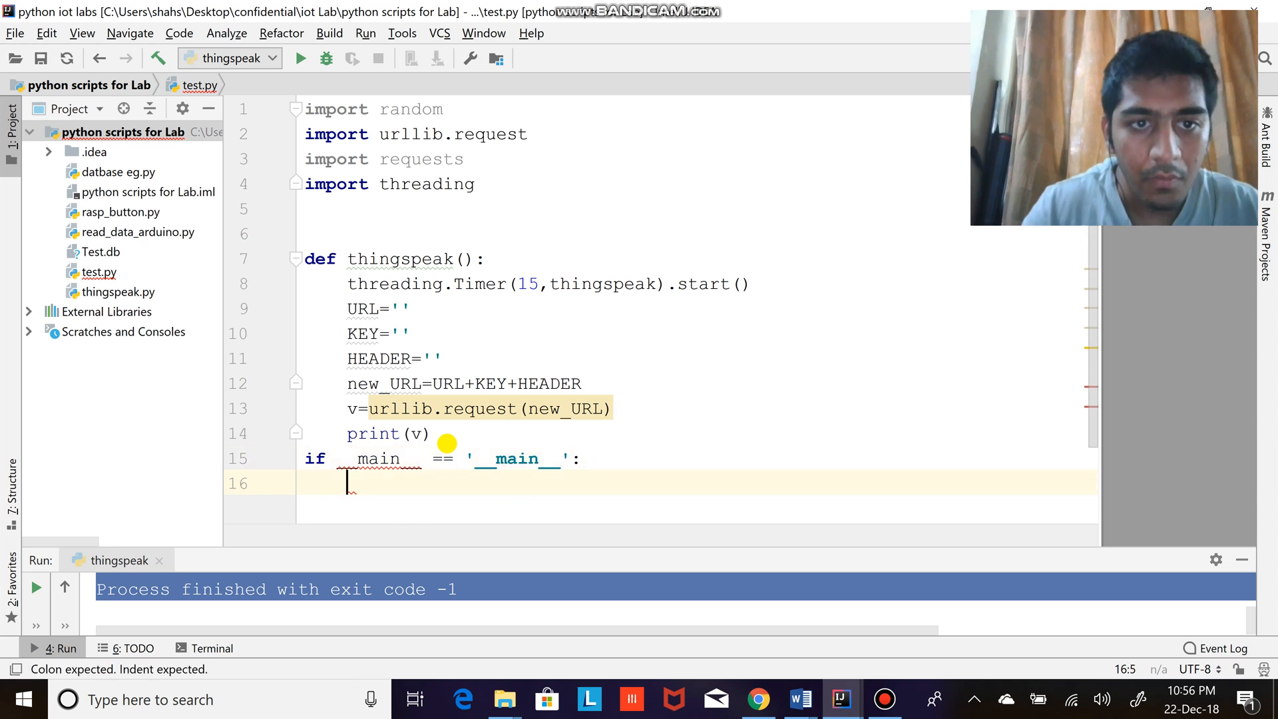
text(thingspeak())
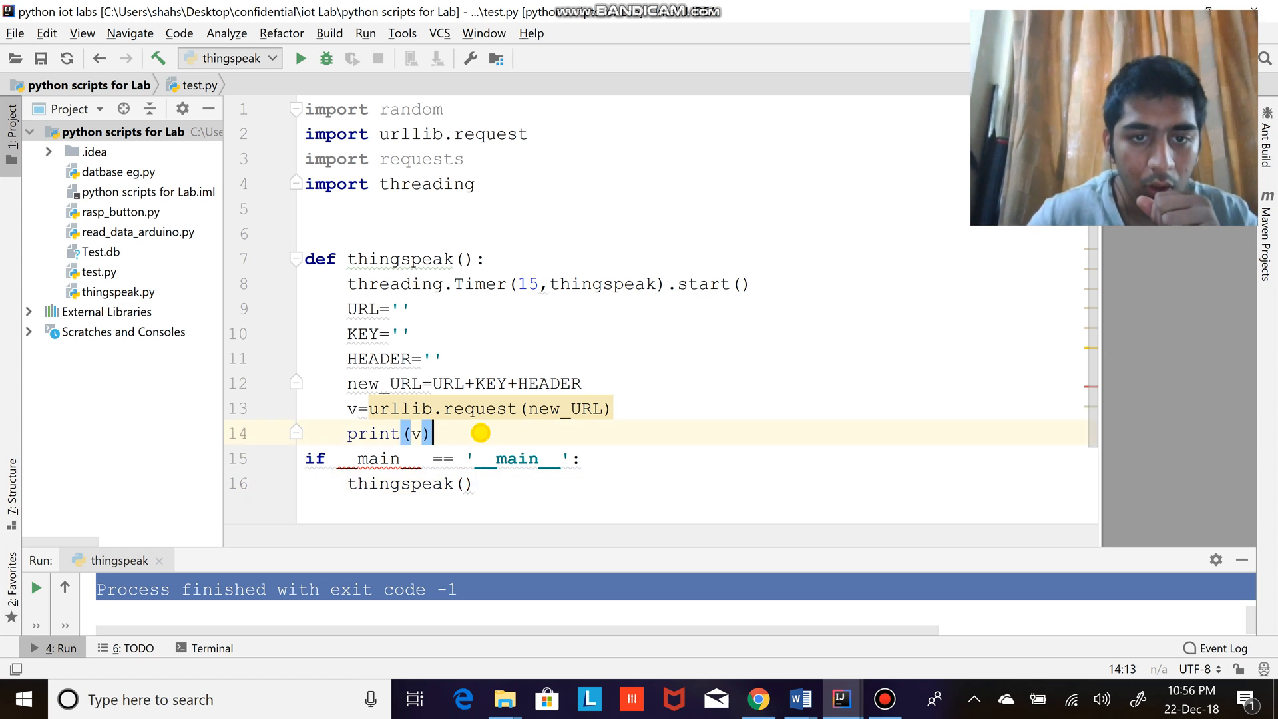
key(enter)
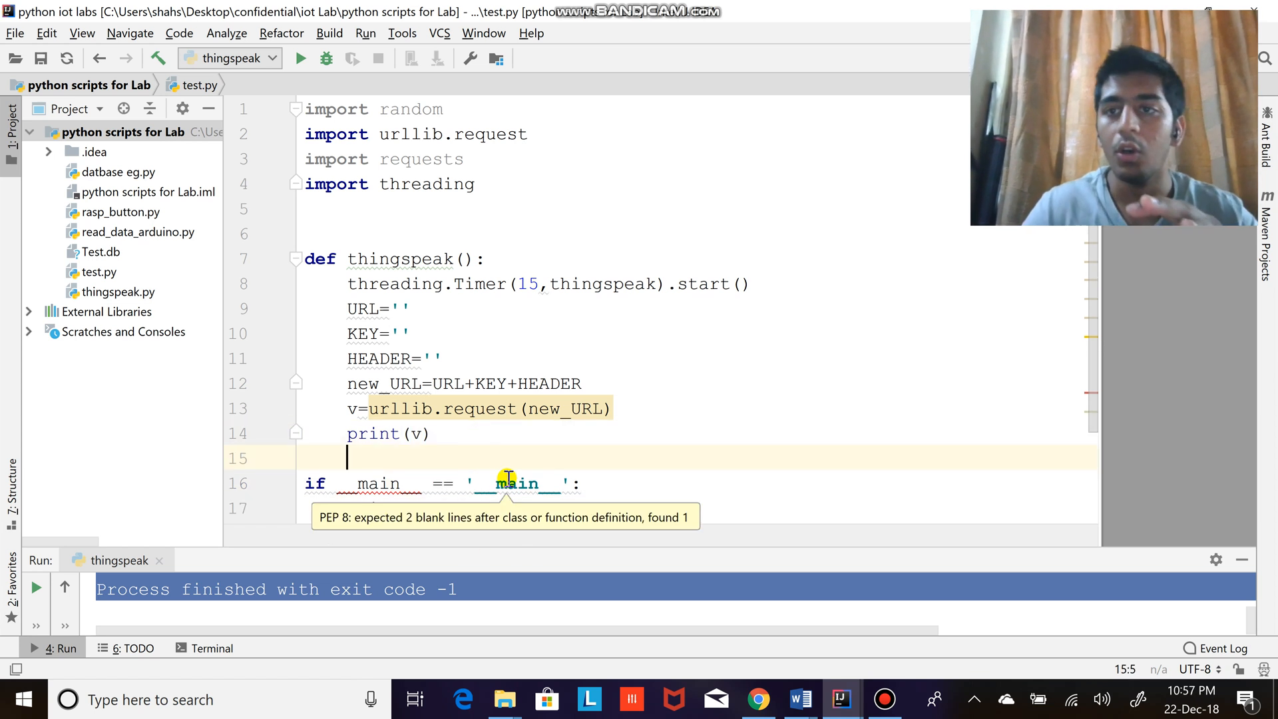
text(thingspeak())
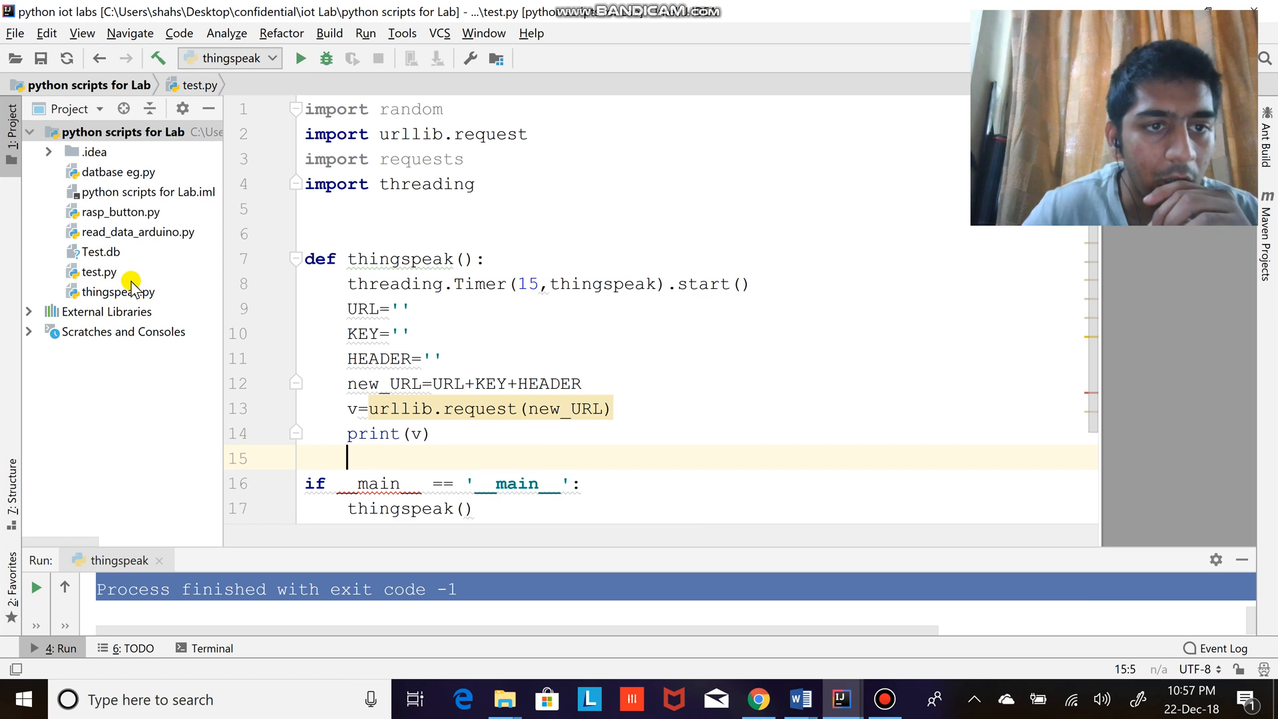
mouse_move(180, 317)
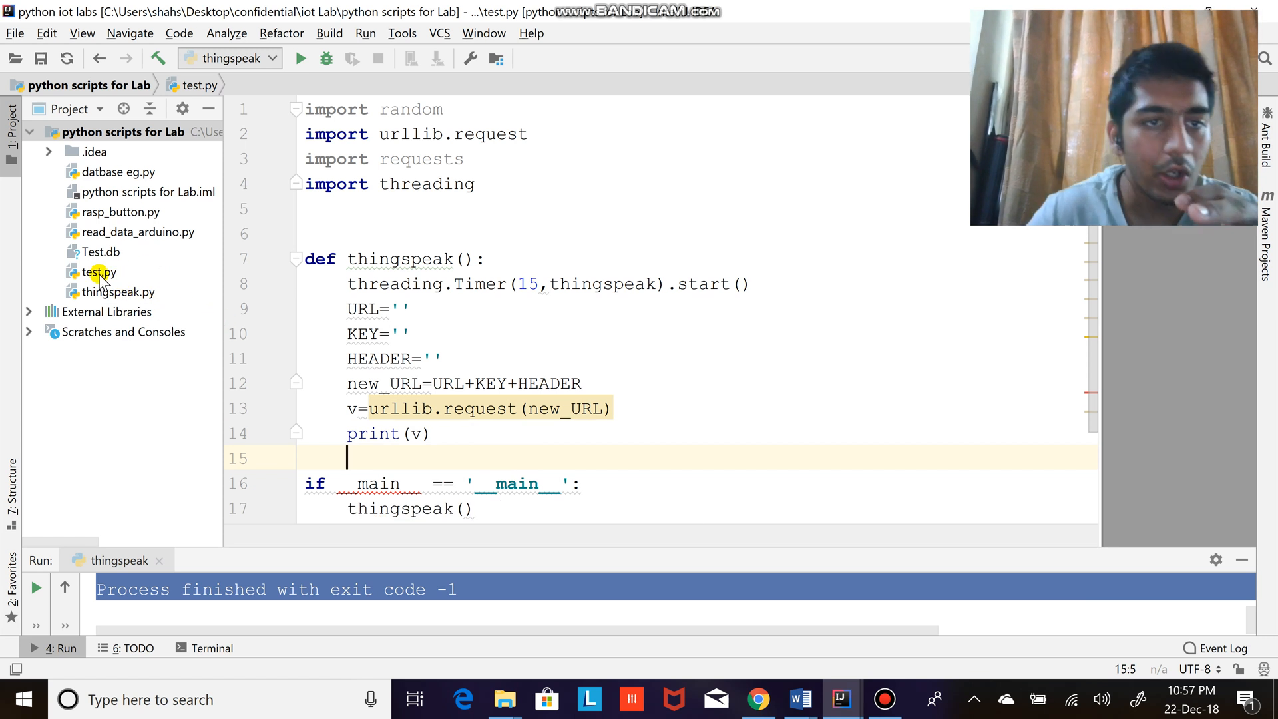
- Open thingspeak.py and review its URl, KEY, HEADER and print(data) lines
click(120, 291)
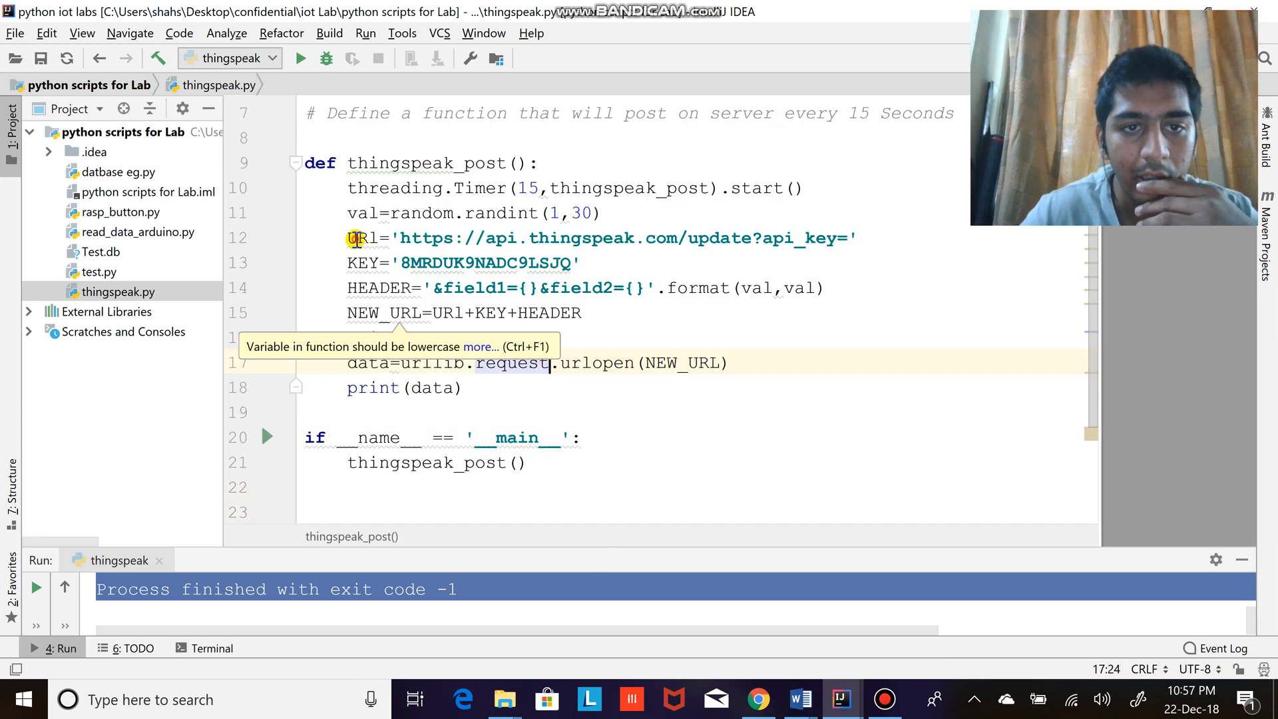
double_click(378, 287)
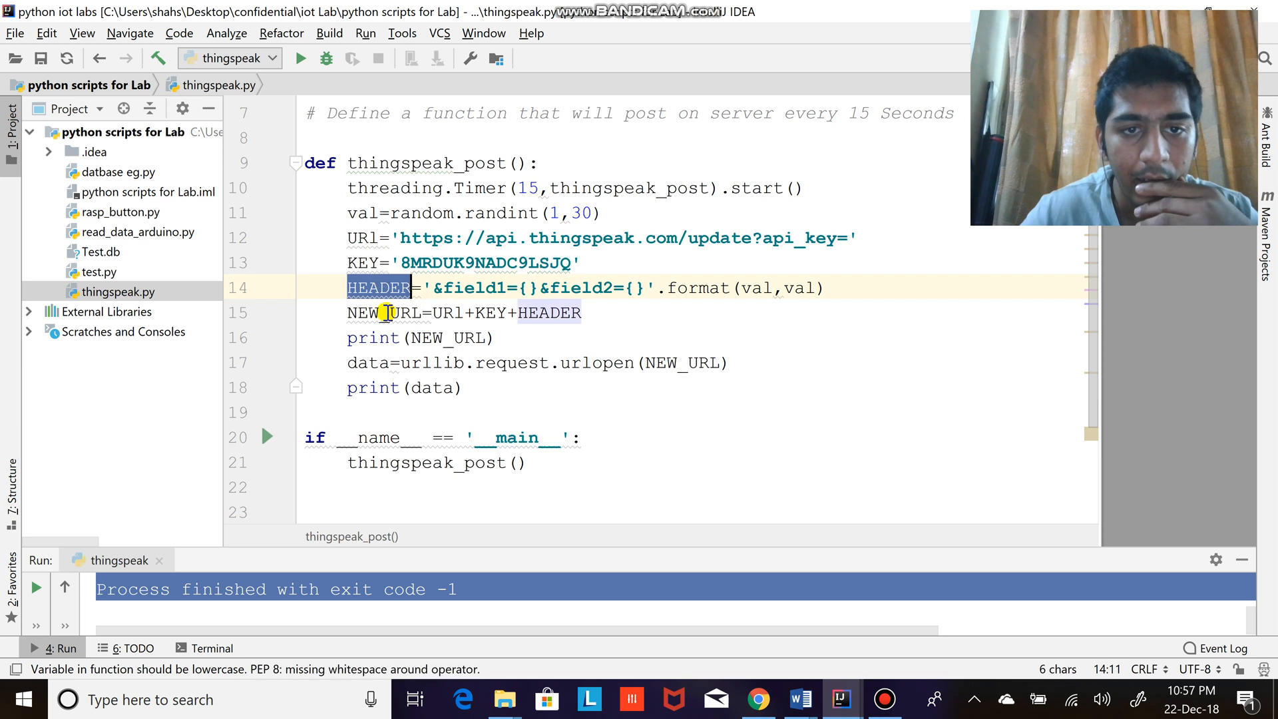
drag(350, 237, 644, 288)
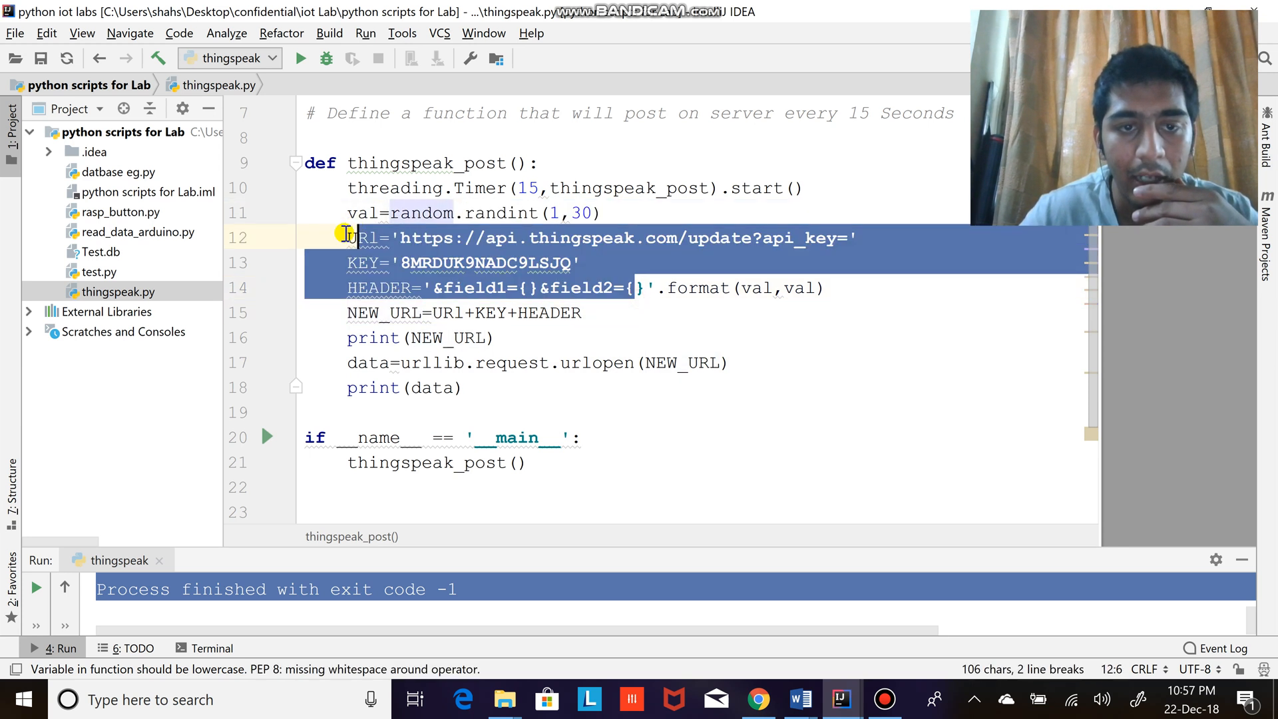
click(402, 362)
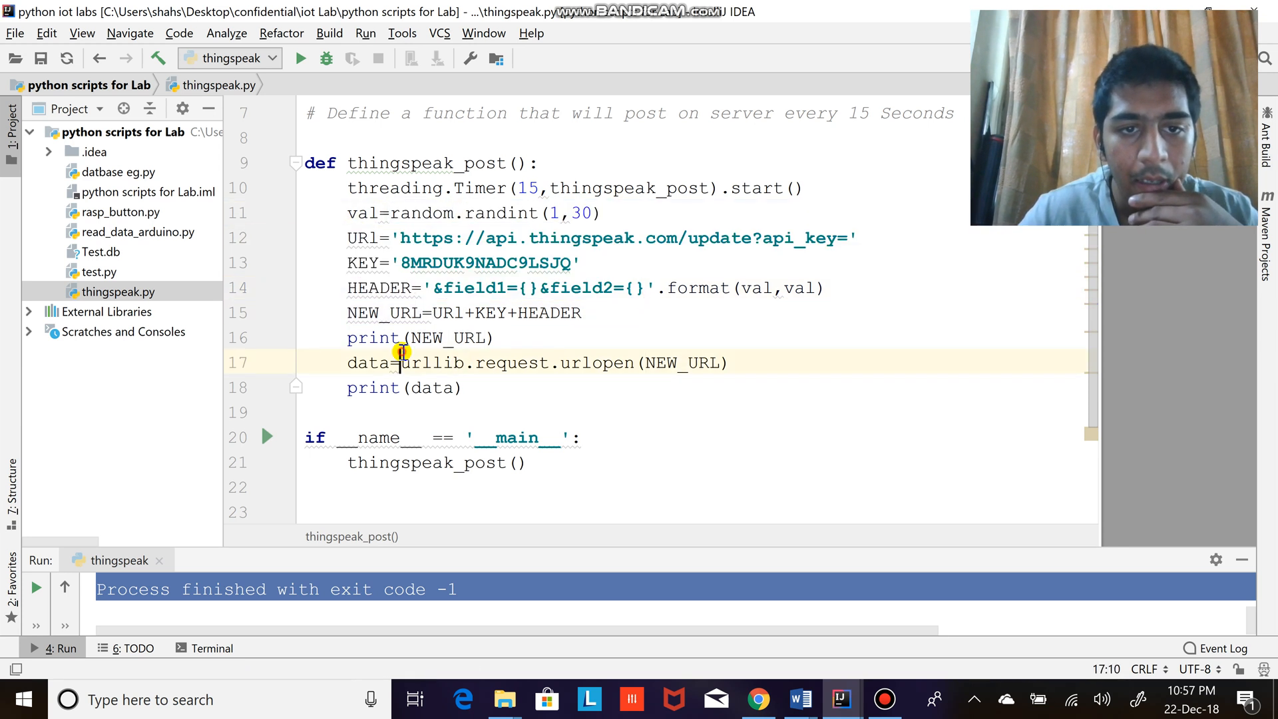
double_click(430, 362)
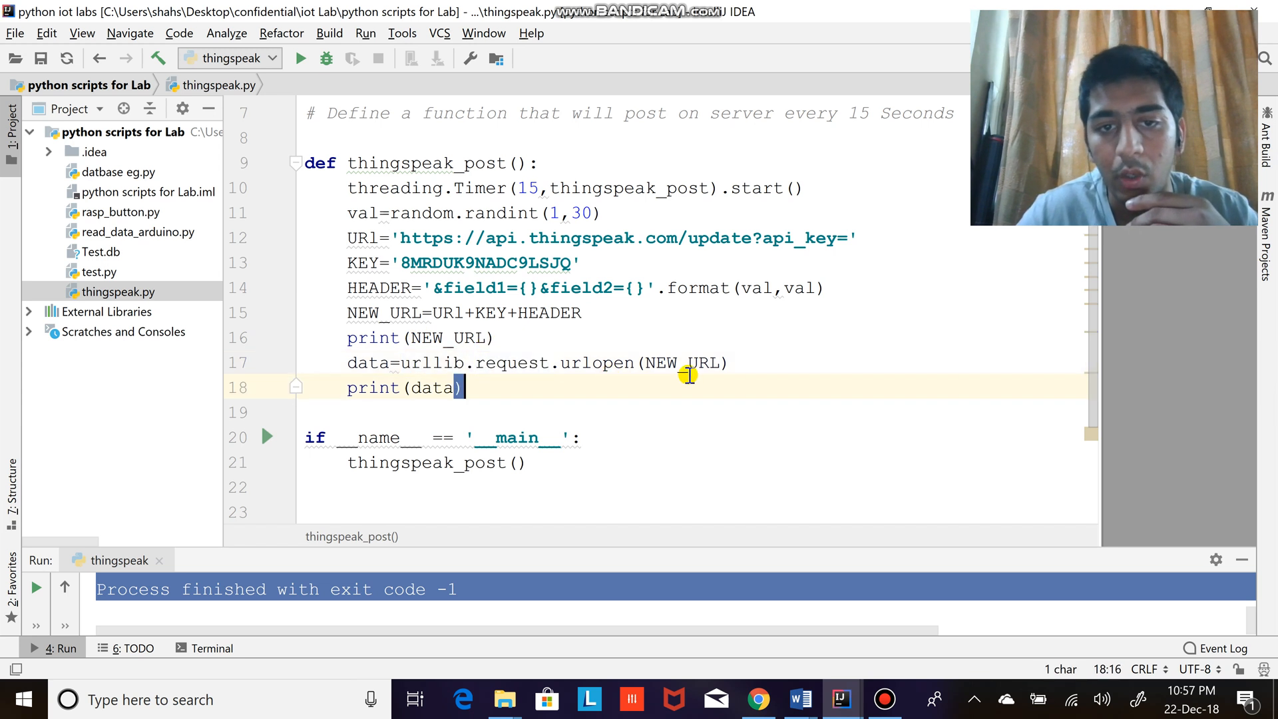
double_click(683, 362)
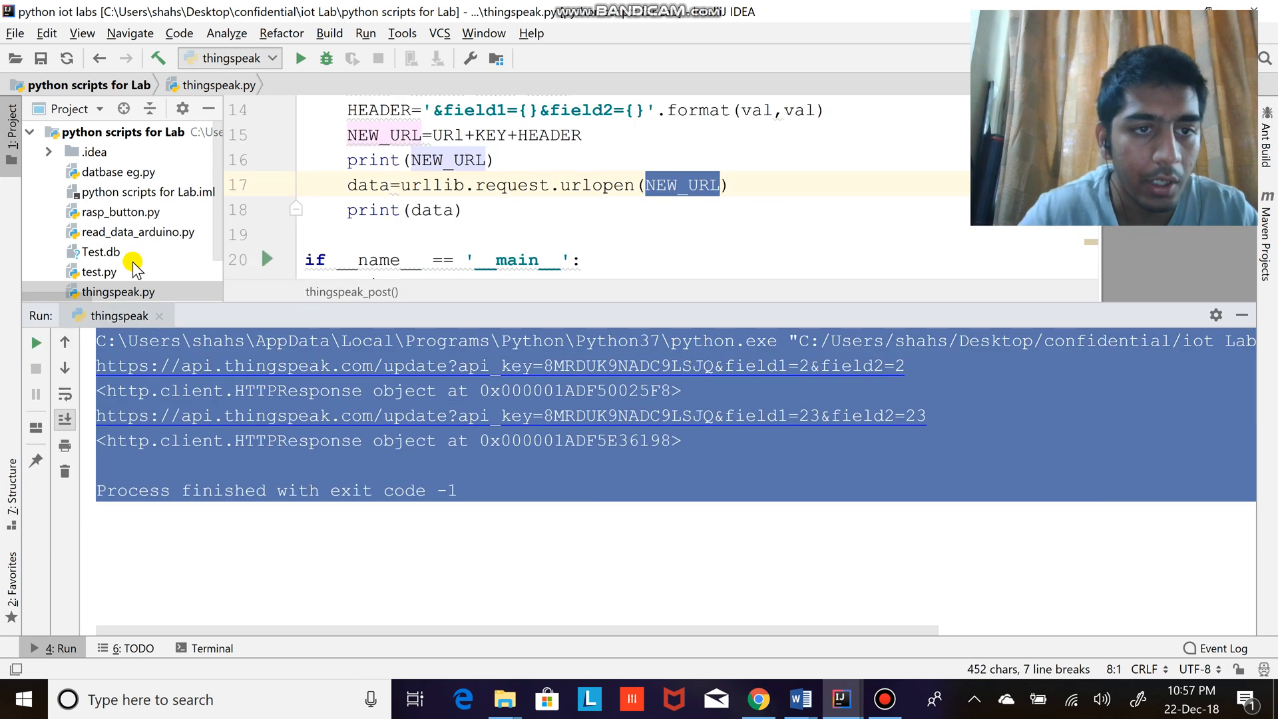
- Run thingspeak.py so it starts posting to ThingSpeak
click(300, 57)
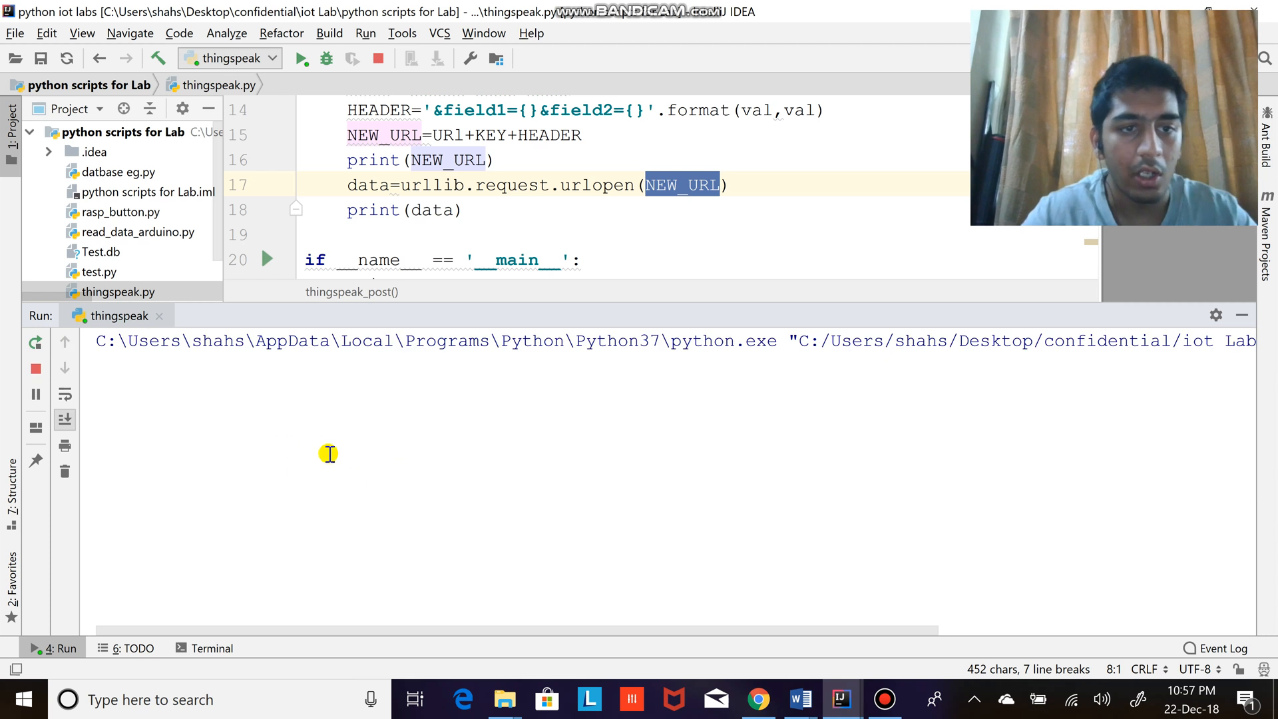
mouse_move(346, 408)
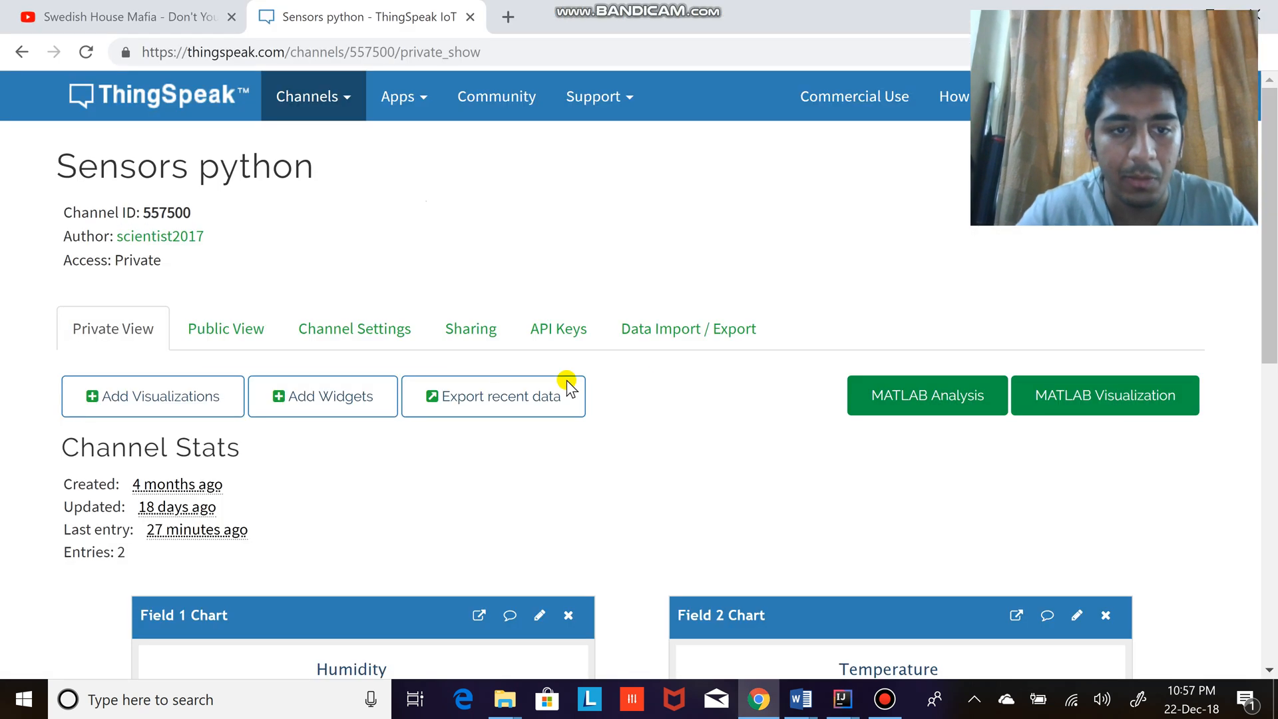
- Scroll to the Humidity and Temperature charts showing a data point at 15
scroll(down, 3)
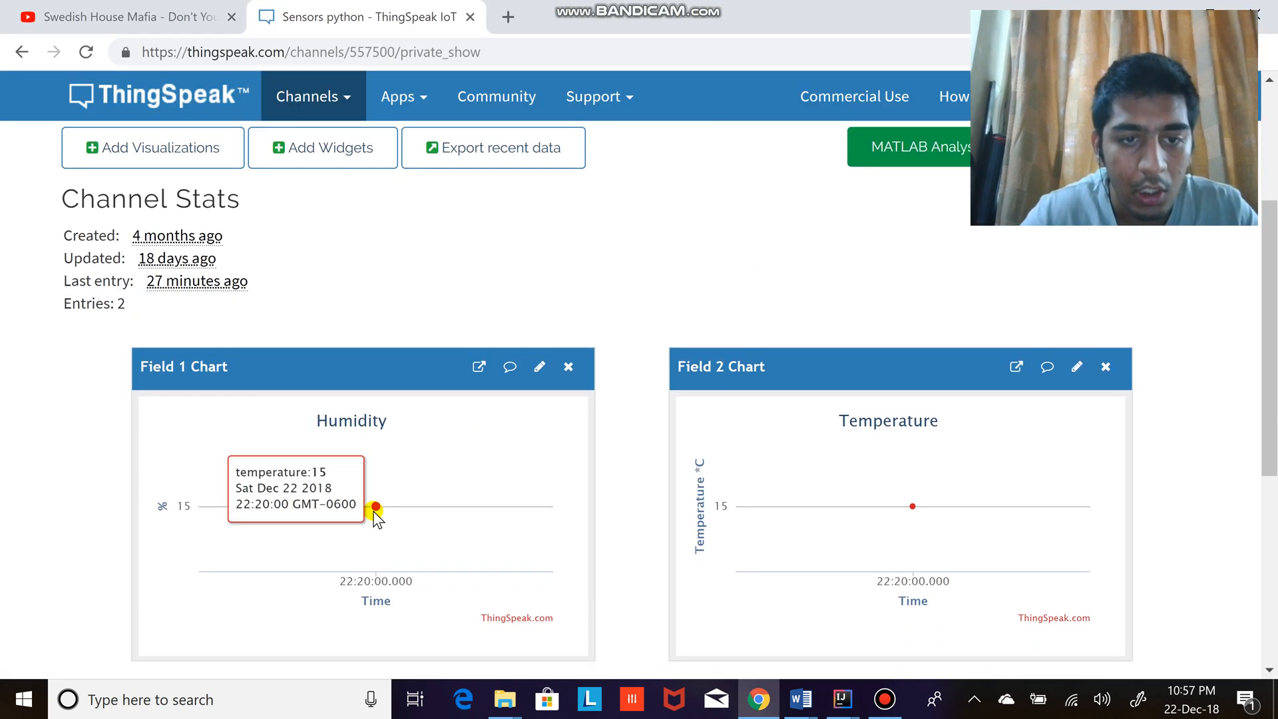
mouse_move(400, 571)
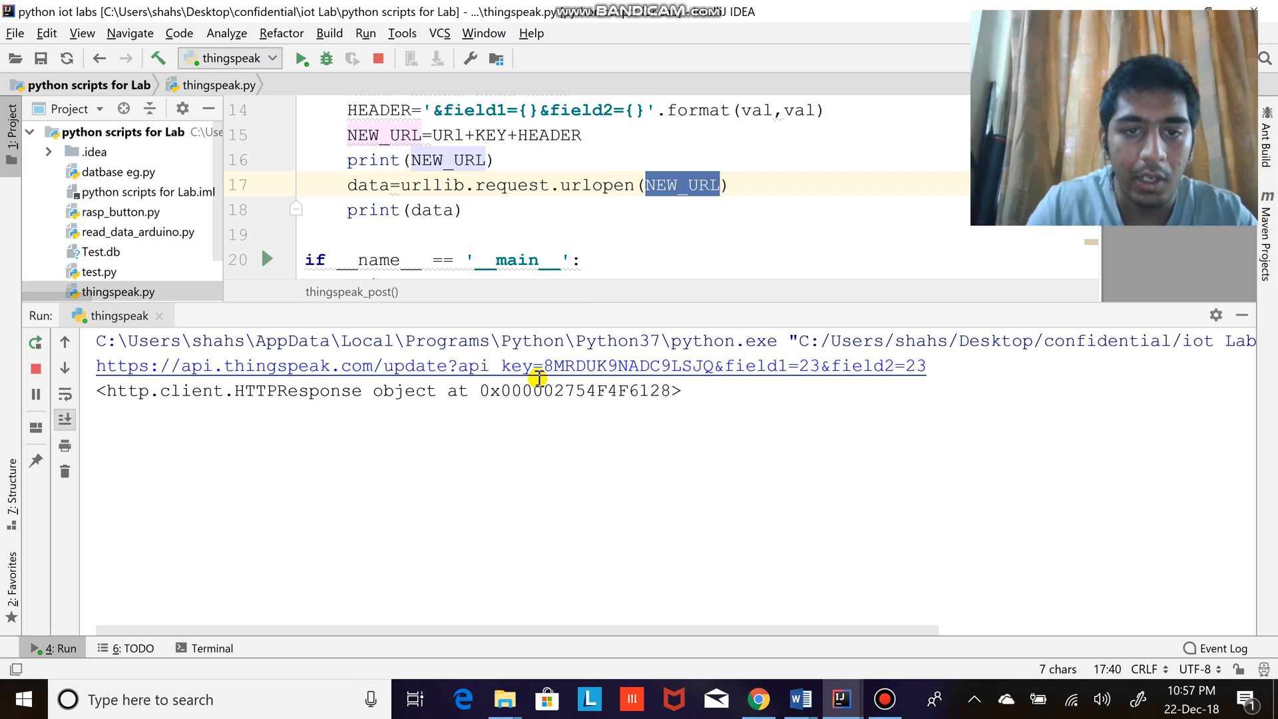
- Highlight the HTTPResponse line after the post of 23 to both fields
triple_click(387, 390)
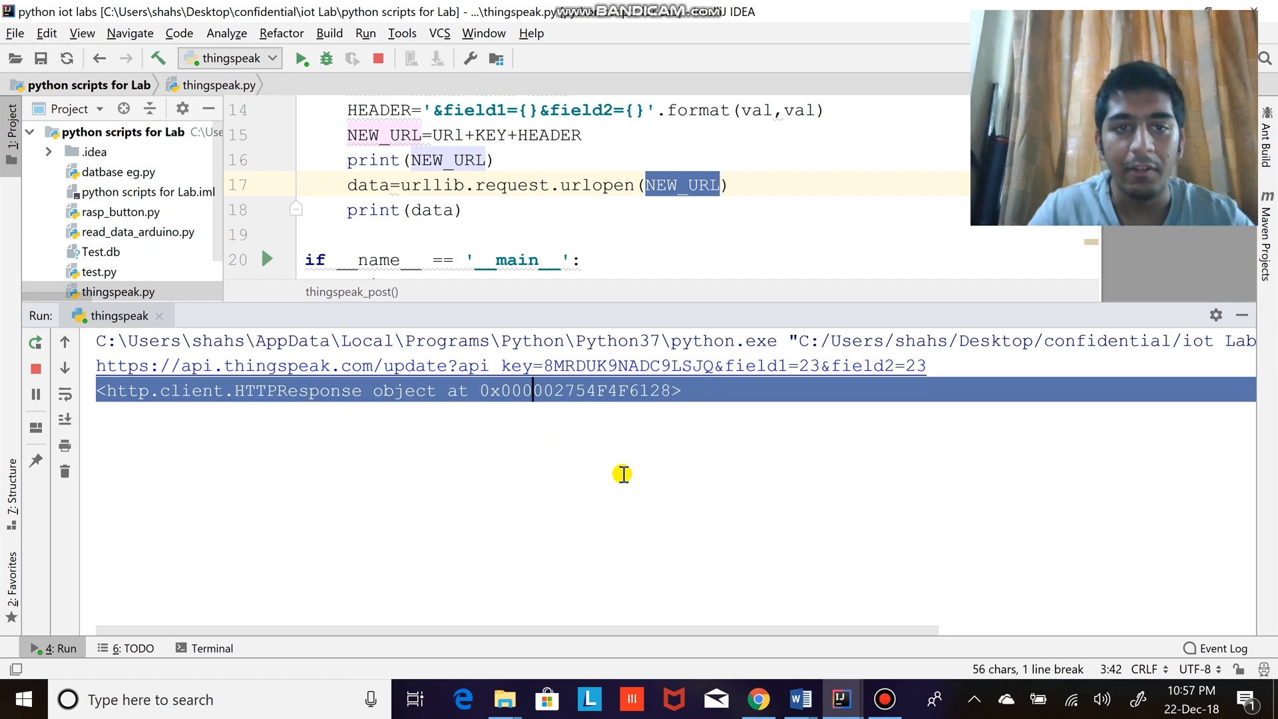